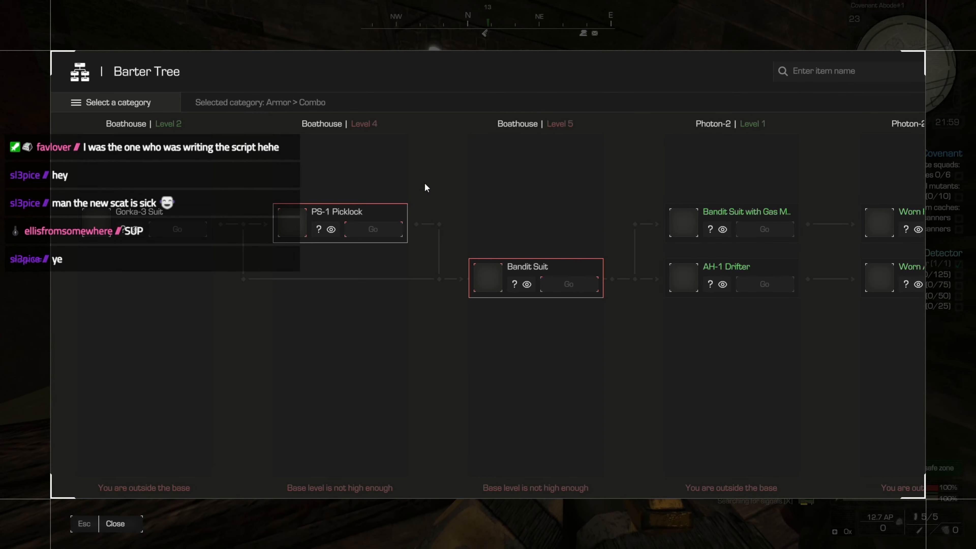
# Review Worn SKAT-9b's trade details at Covenant Abode, check Offer #3, then close the details panel
pyautogui.hscroll(3)
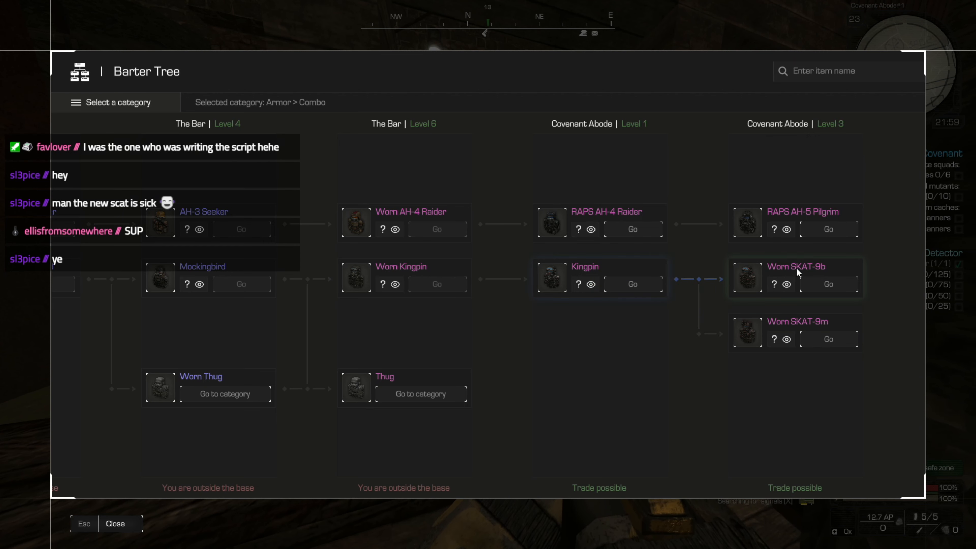
pyautogui.click(794, 267)
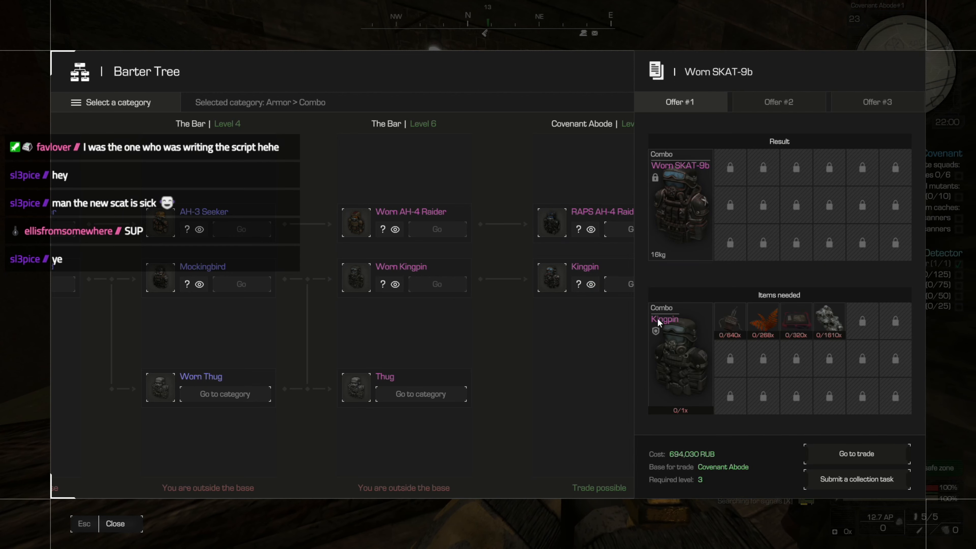
pyautogui.moveTo(688, 177)
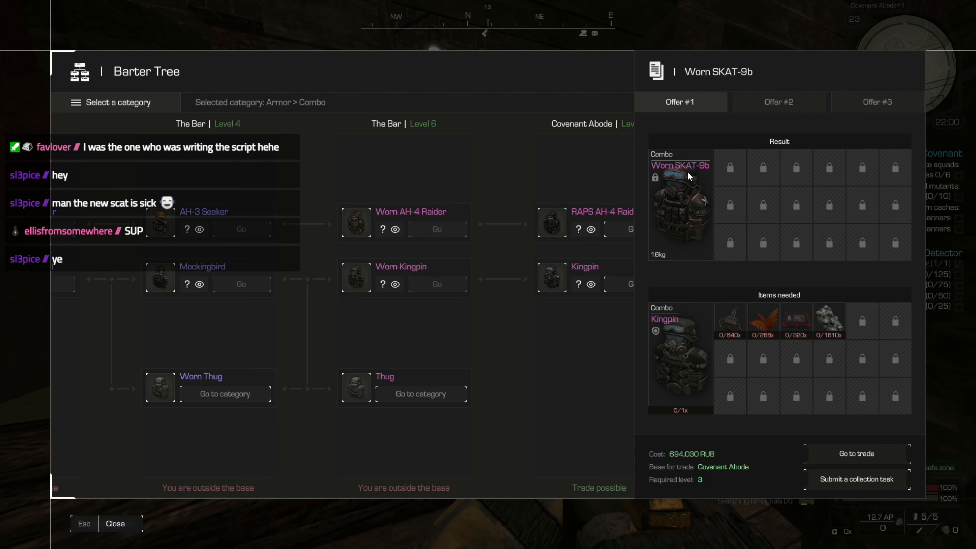
pyautogui.click(876, 102)
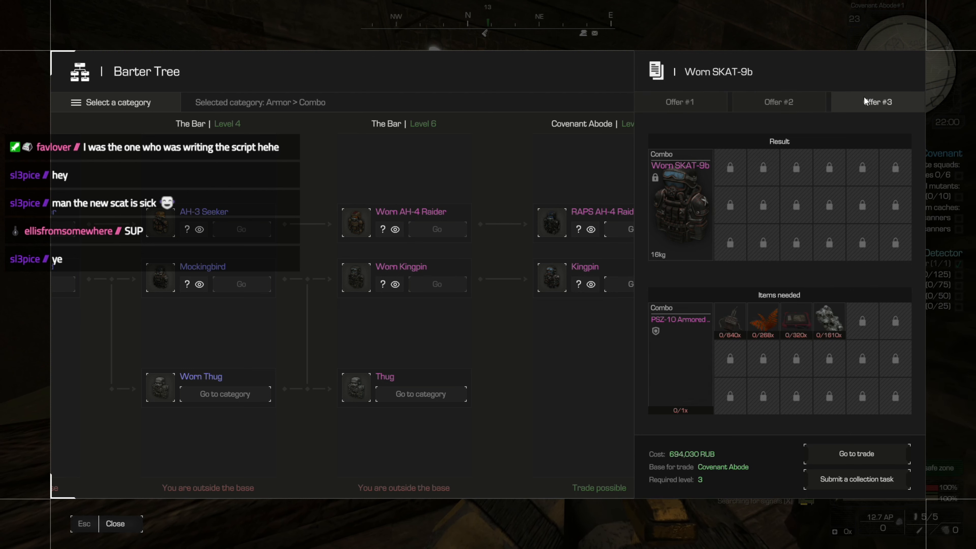
pyautogui.click(679, 102)
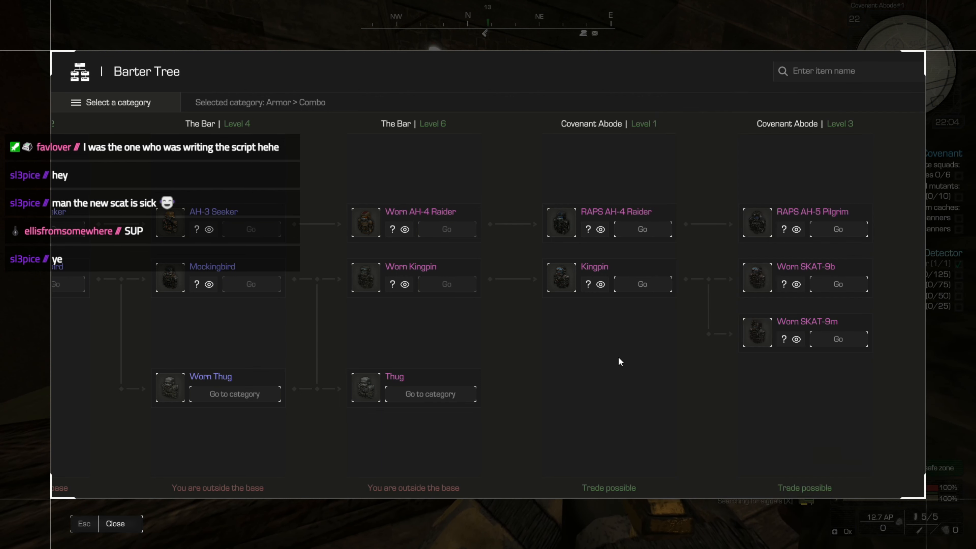
# Reopen the Worn SKAT-9b trade details showing the first offer requiring Kingpin plus materials
pyautogui.click(784, 338)
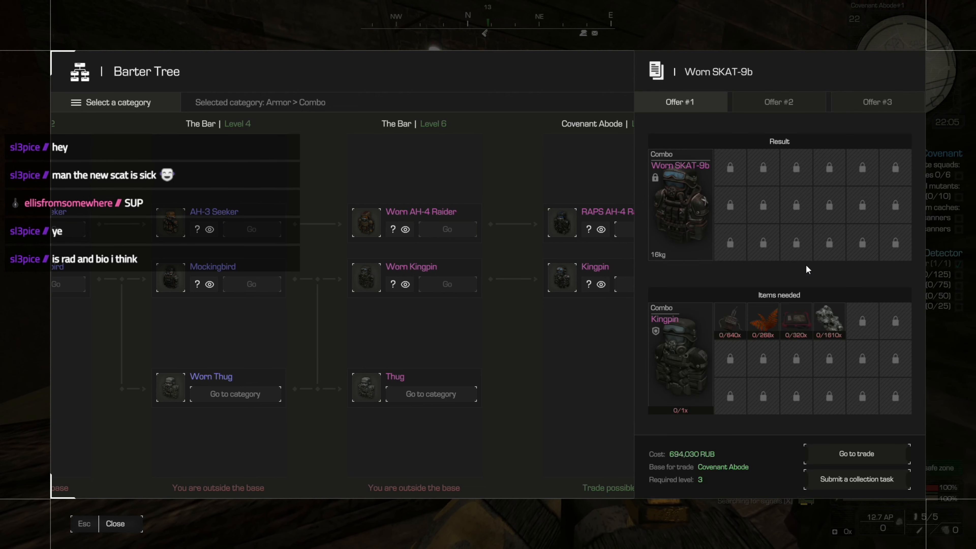
pyautogui.moveTo(681, 211)
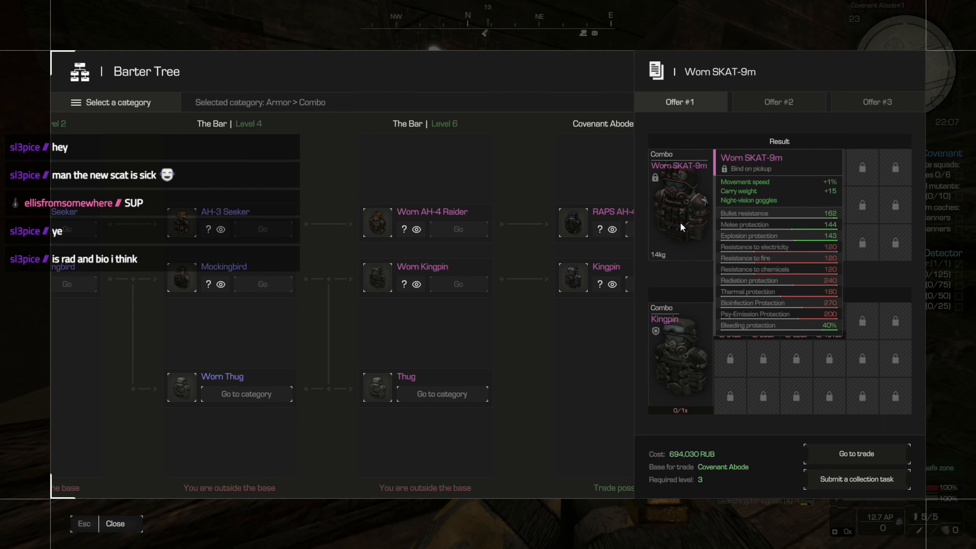
pyautogui.moveTo(666, 233)
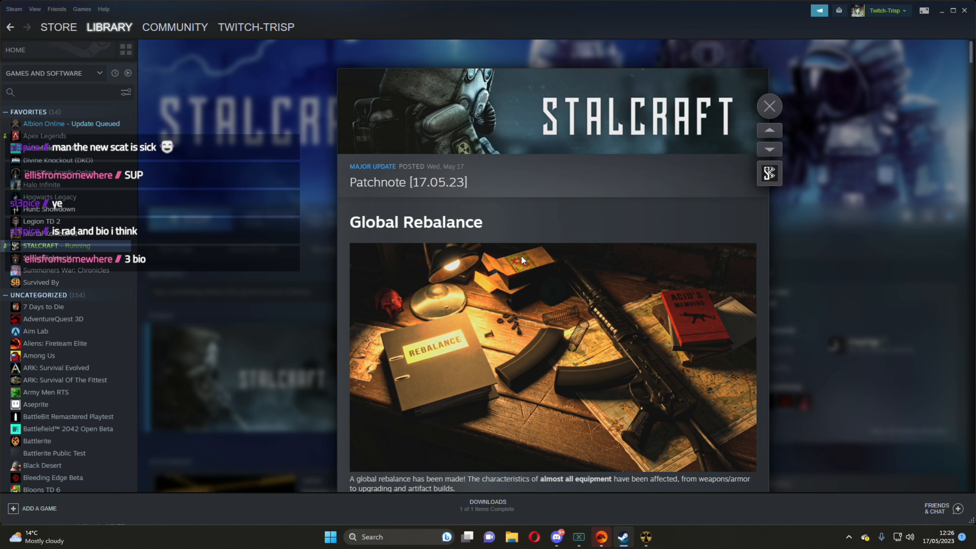
# Scroll the Patchnote [17.05.23] past Global Rebalance to the Operation "Dead Time" access hours and Energy Cells
pyautogui.scroll(-3)
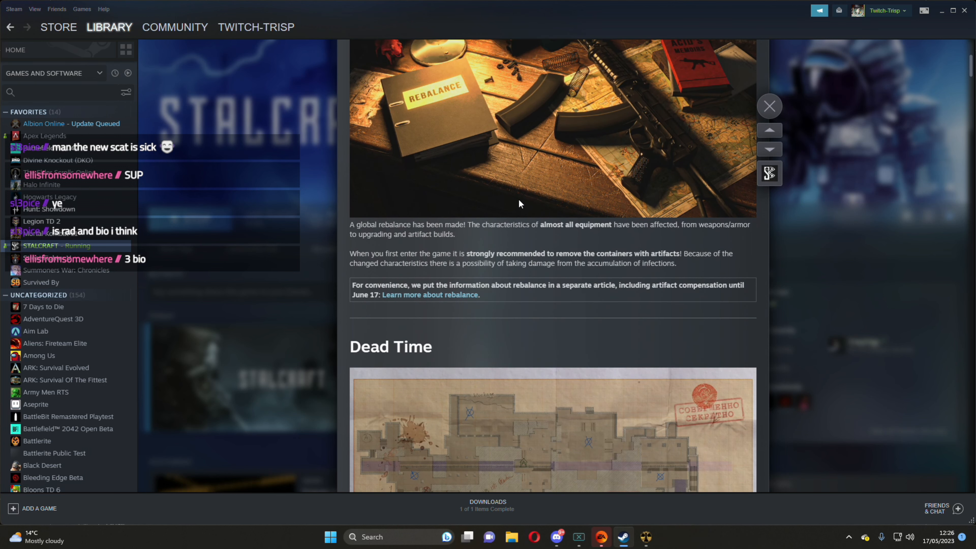
pyautogui.scroll(-3)
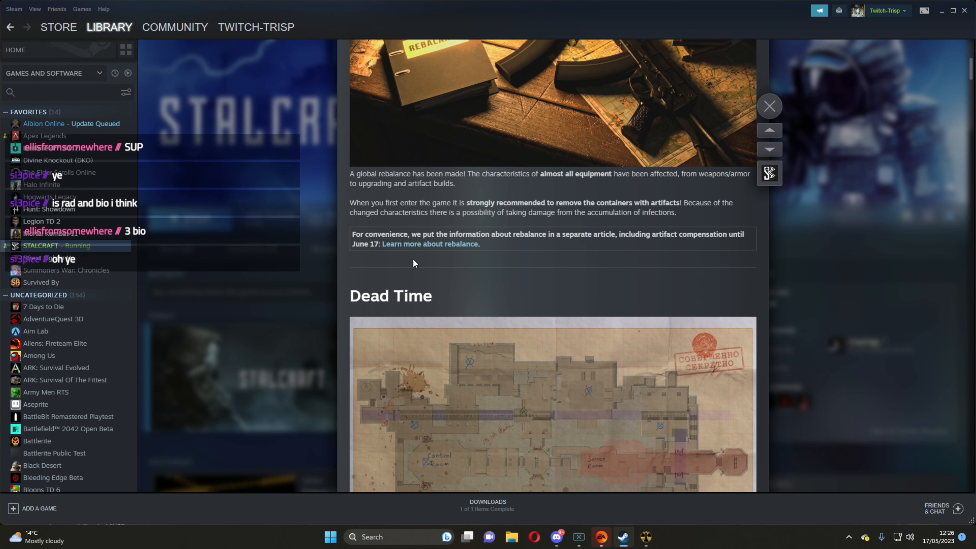
pyautogui.scroll(-3)
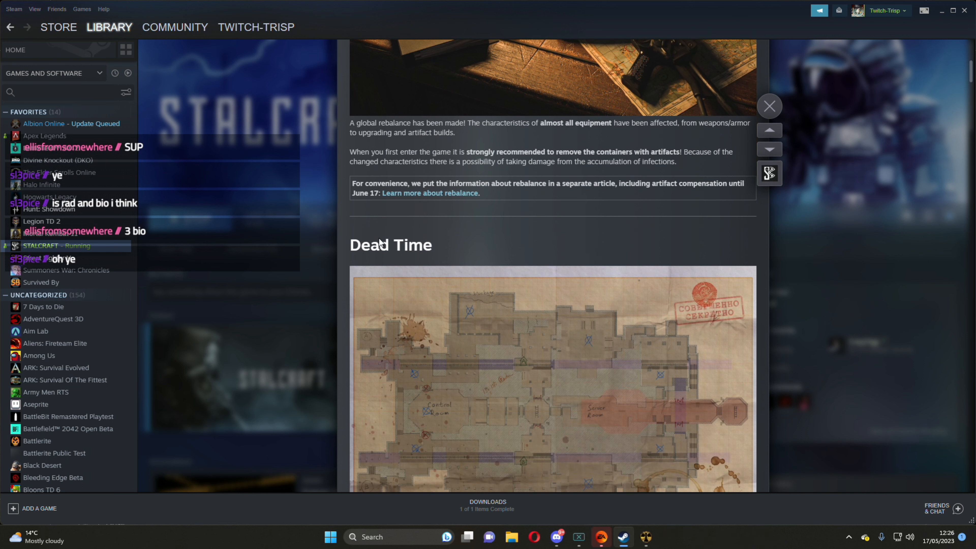
pyautogui.scroll(-3)
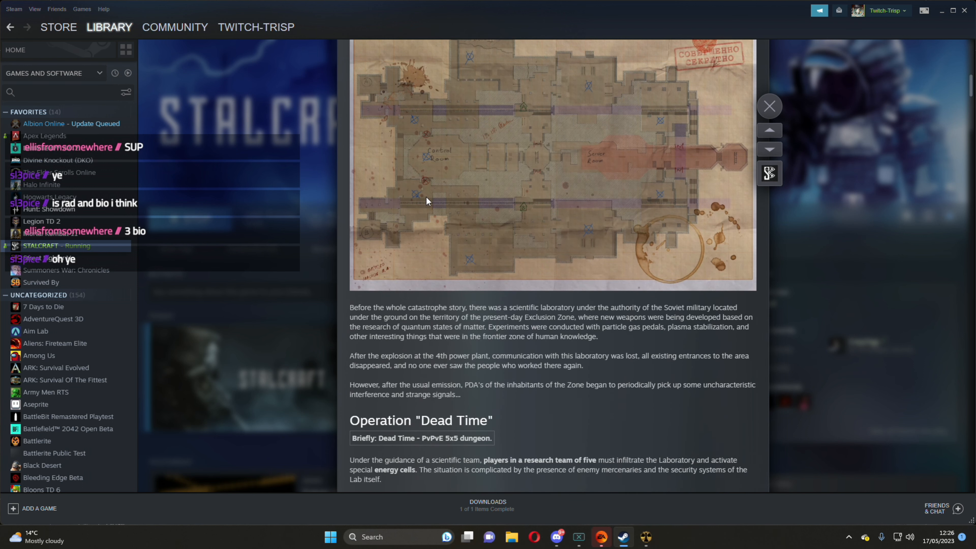
pyautogui.scroll(-3)
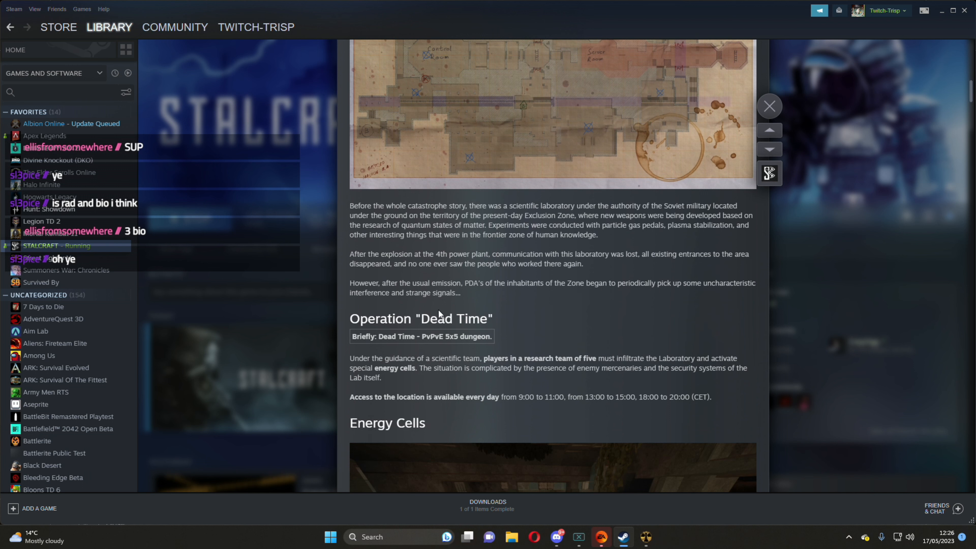
pyautogui.moveTo(479, 367)
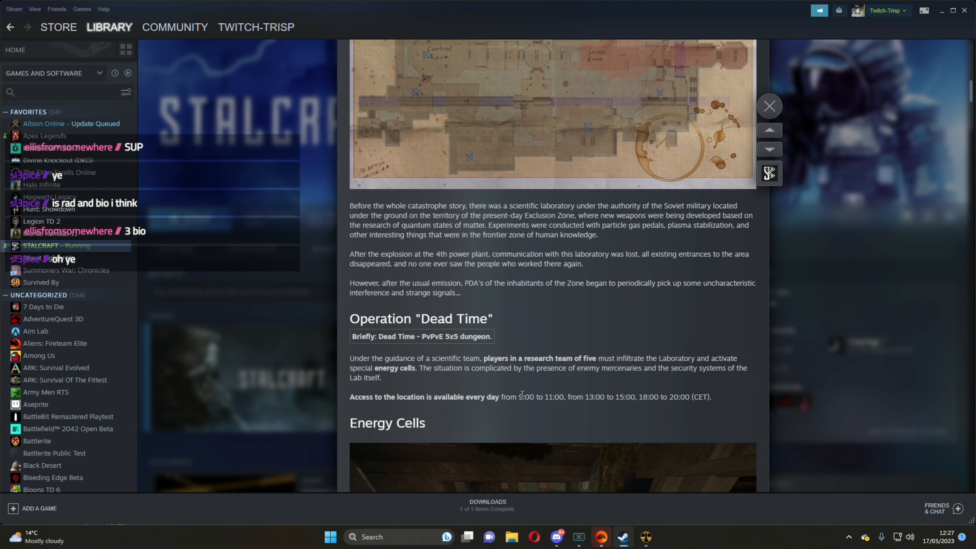
pyautogui.moveTo(584, 396)
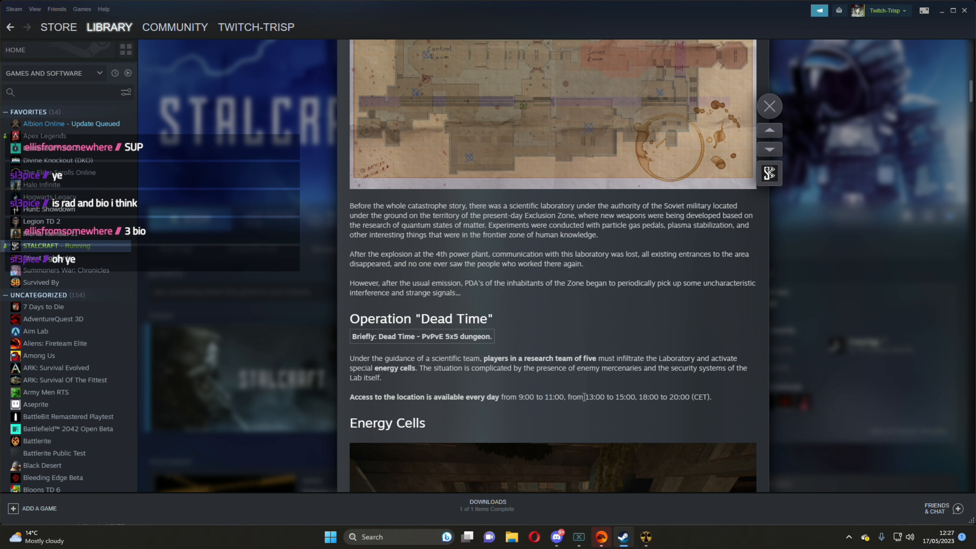
pyautogui.moveTo(470, 419)
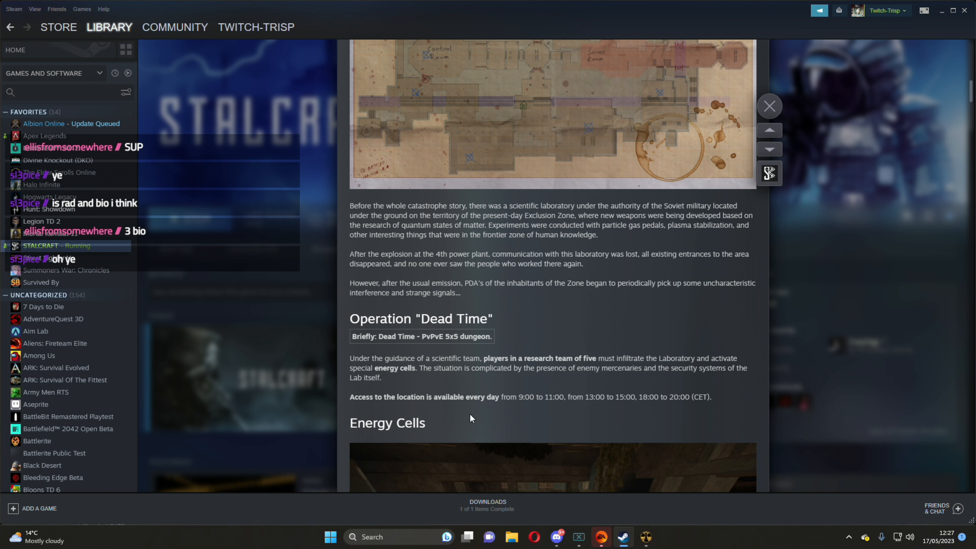
pyautogui.moveTo(498, 386)
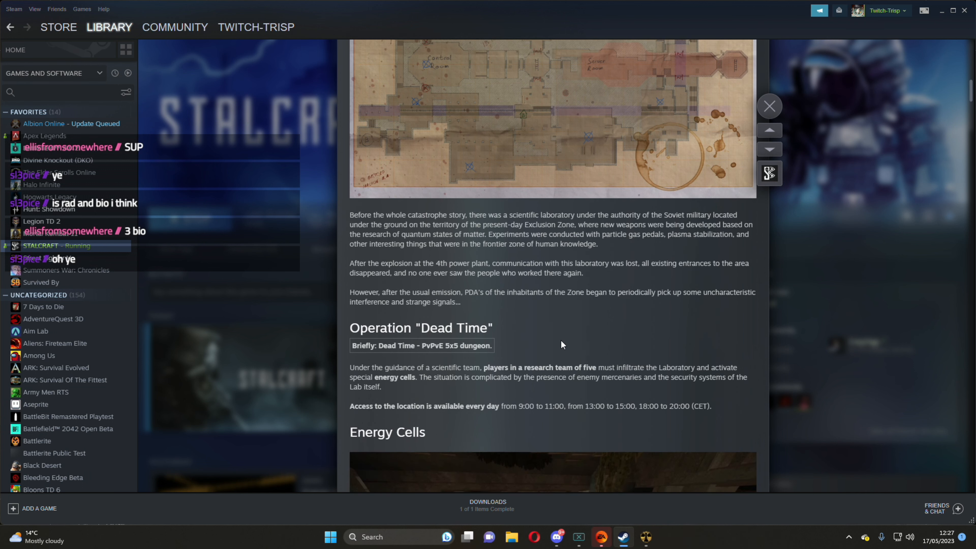
pyautogui.scroll(-3)
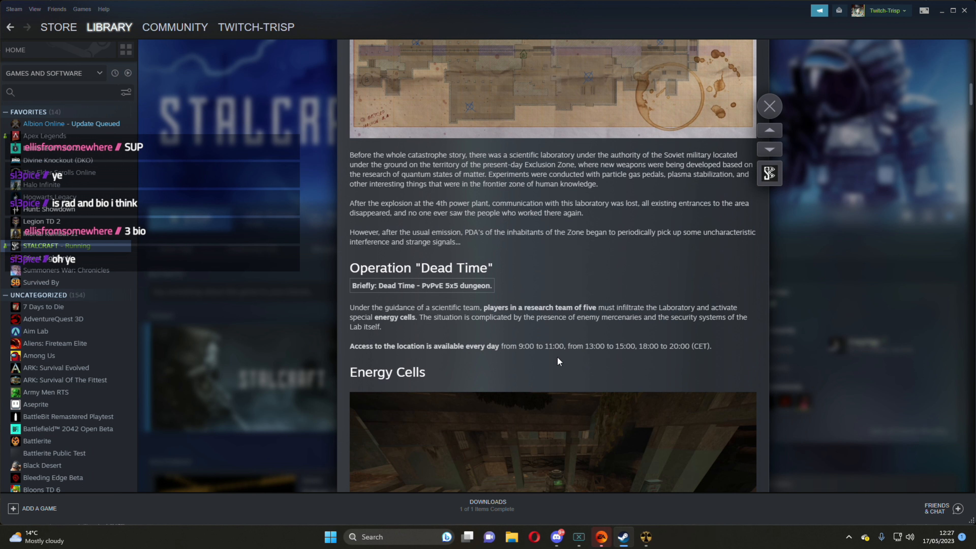
pyautogui.moveTo(707, 345)
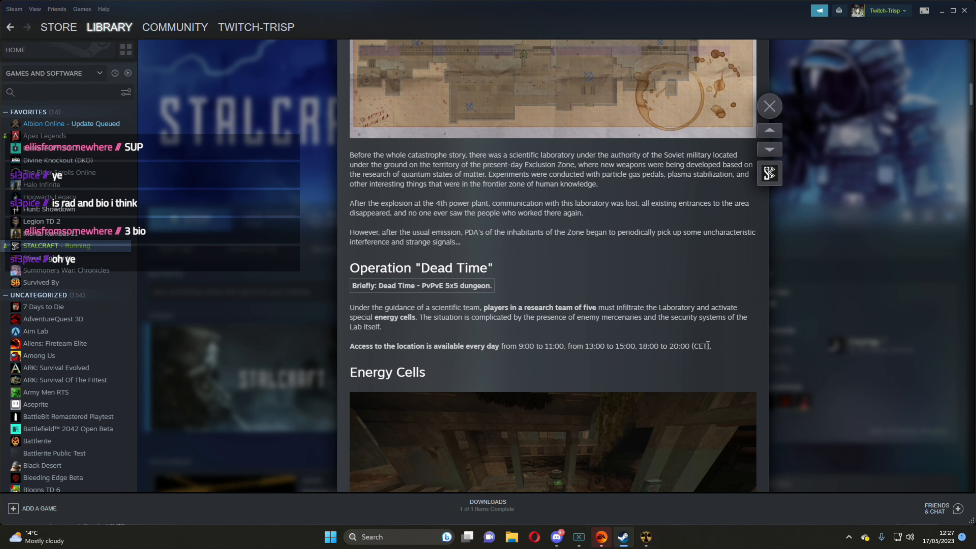
# Scroll past Temporal field and Score and Summary until the Sounds section is visible
pyautogui.scroll(-3)
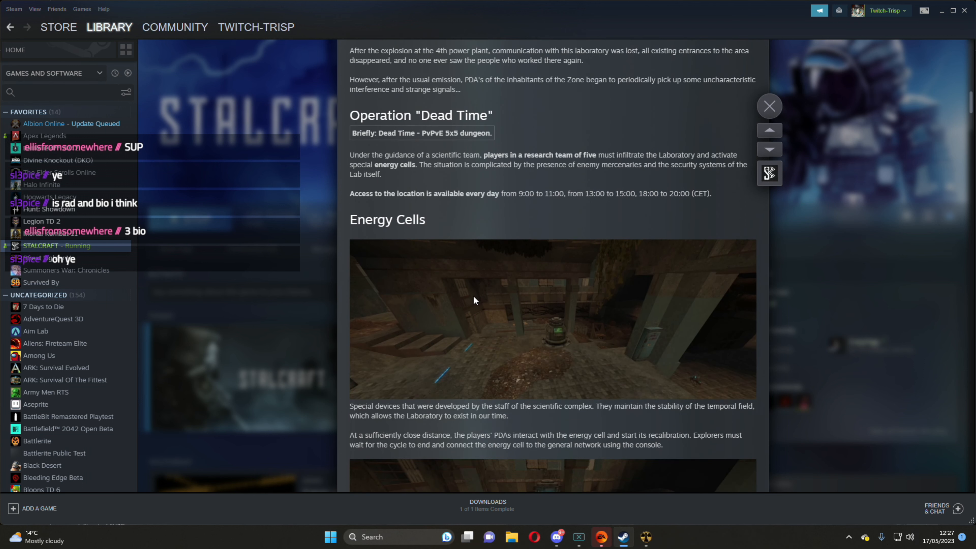
pyautogui.scroll(-3)
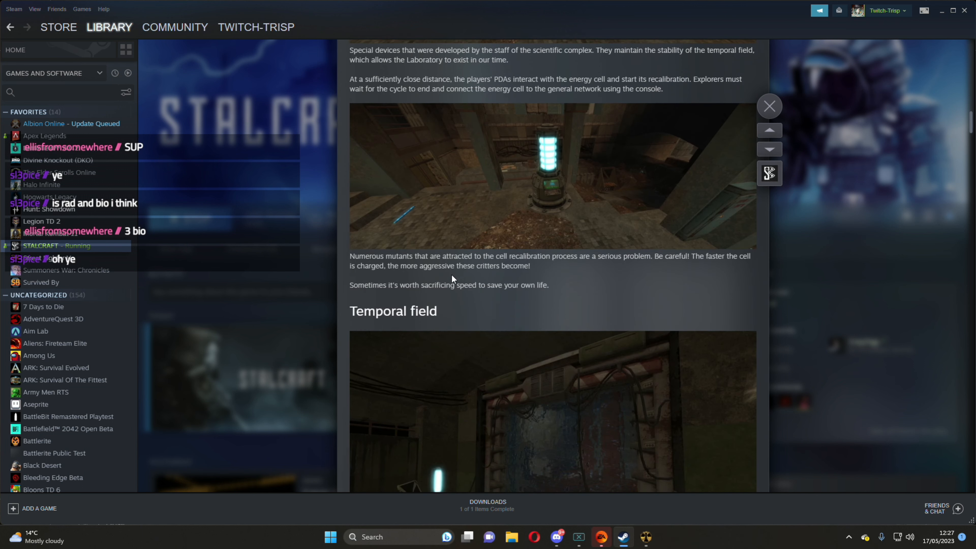
pyautogui.moveTo(487, 198)
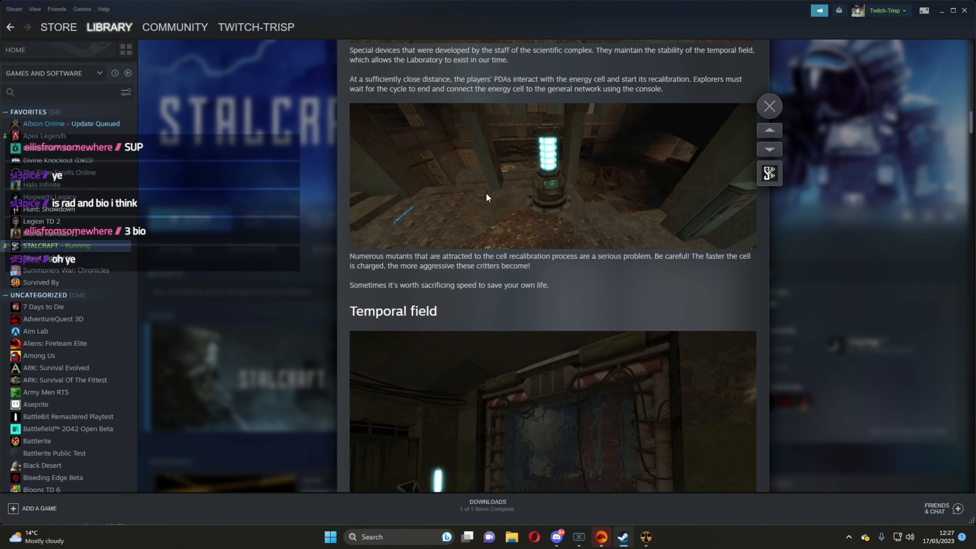
pyautogui.scroll(-3)
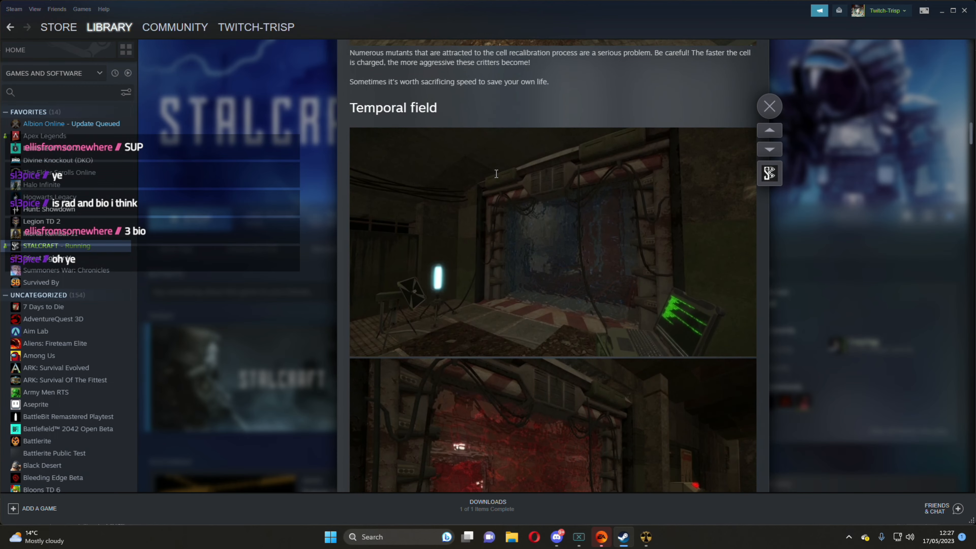
pyautogui.scroll(-3)
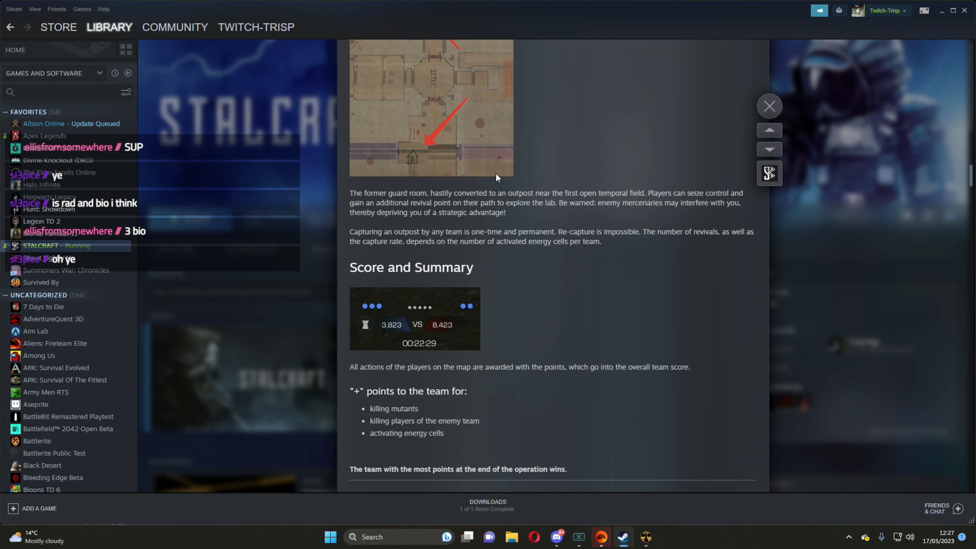
pyautogui.scroll(-3)
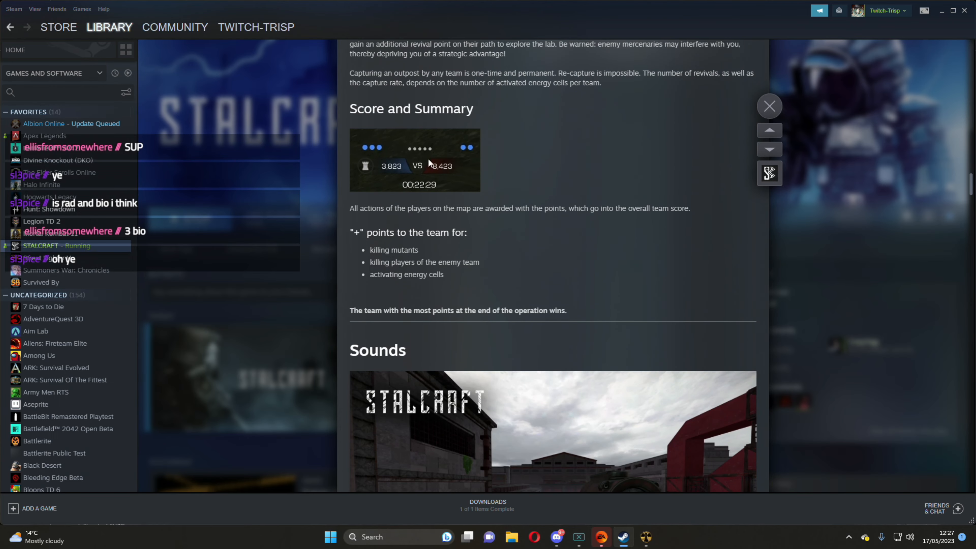
pyautogui.scroll(-3)
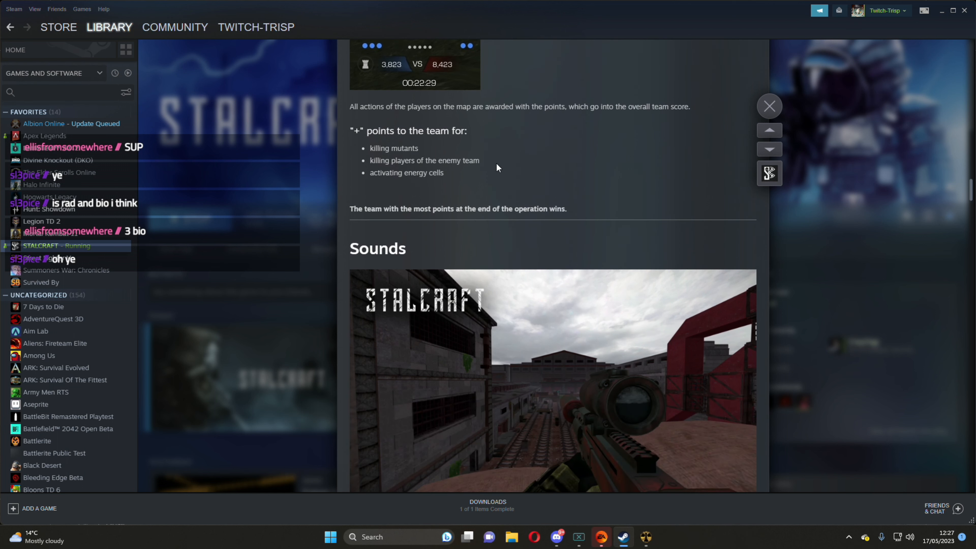
pyautogui.scroll(-3)
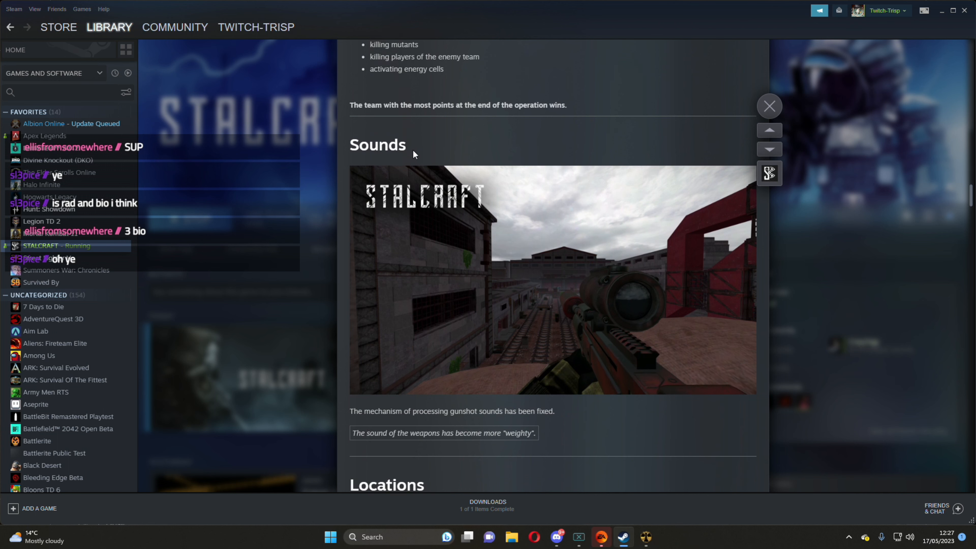
pyautogui.scroll(-3)
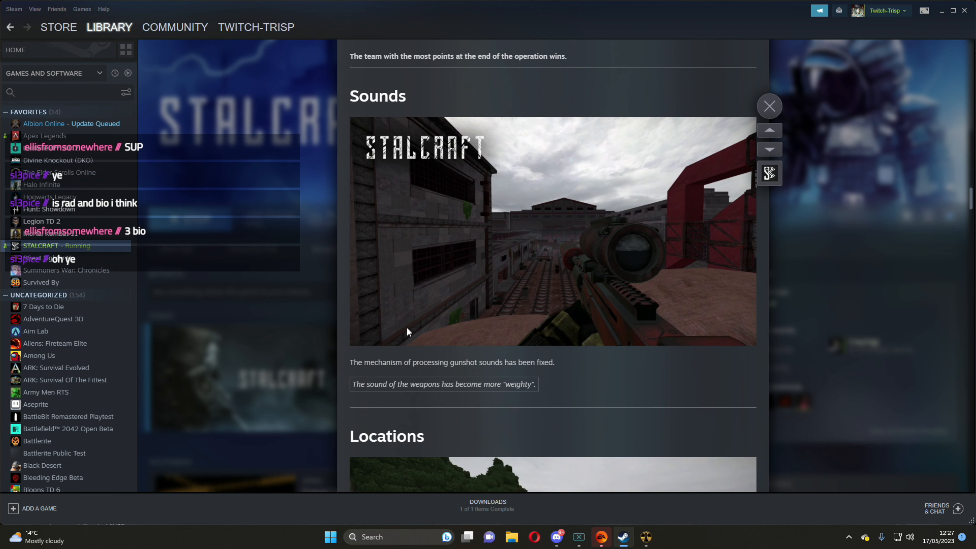
pyautogui.moveTo(435, 376)
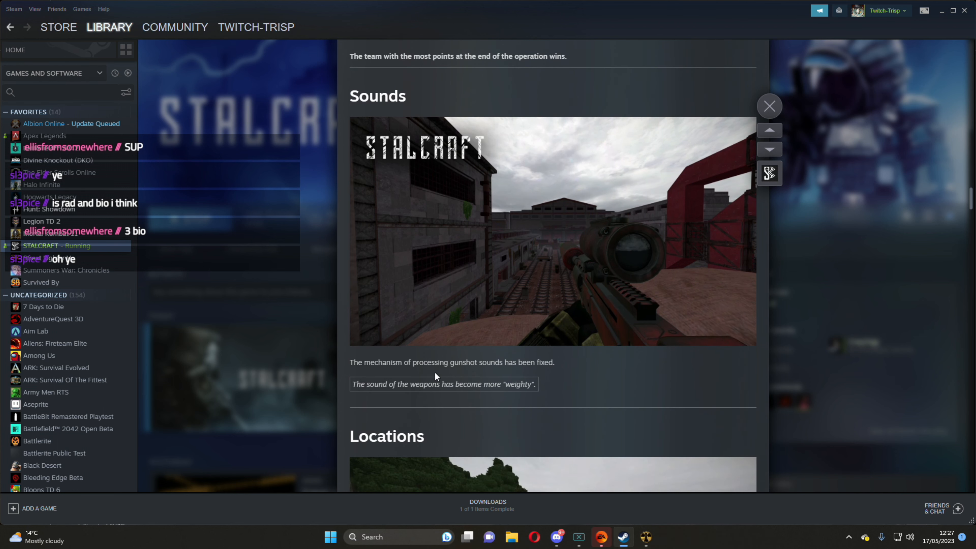
pyautogui.moveTo(552, 372)
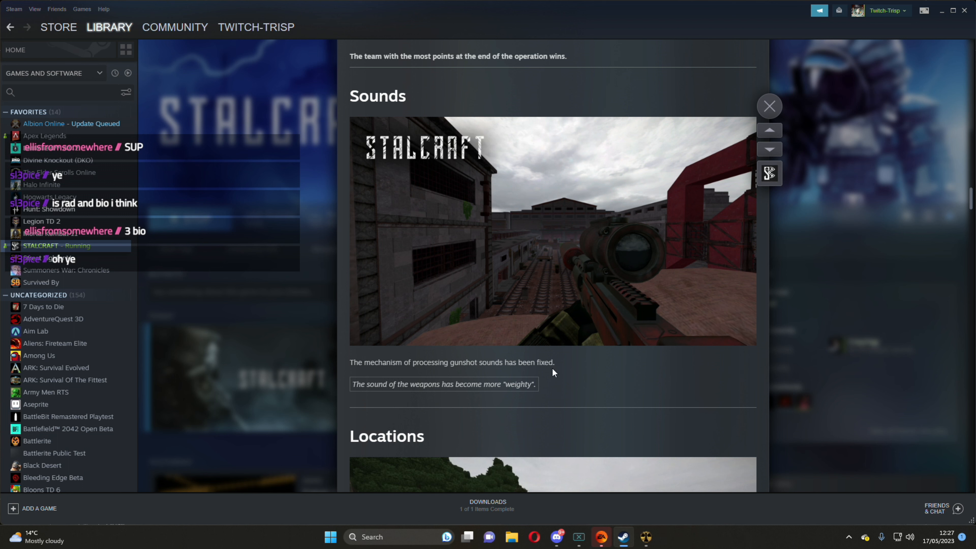
pyautogui.moveTo(482, 395)
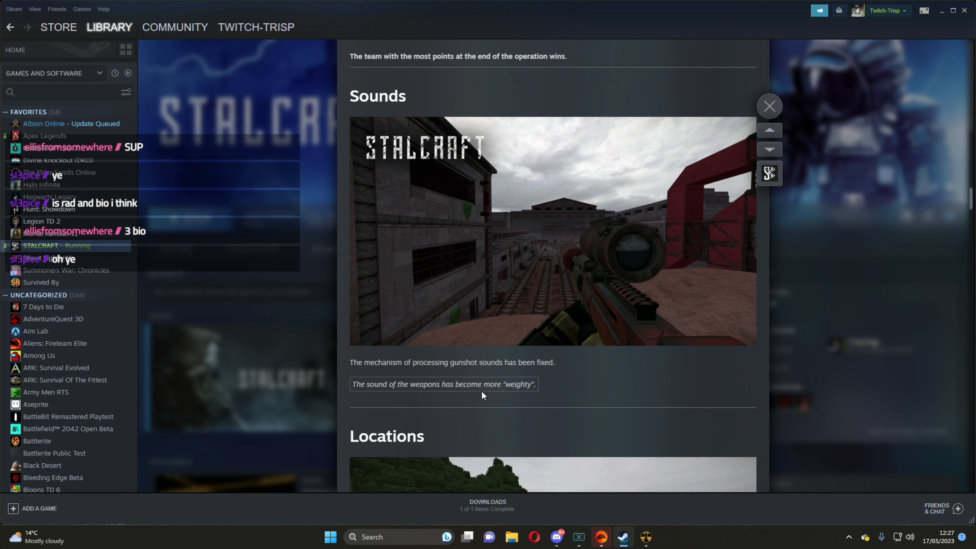
pyautogui.moveTo(510, 392)
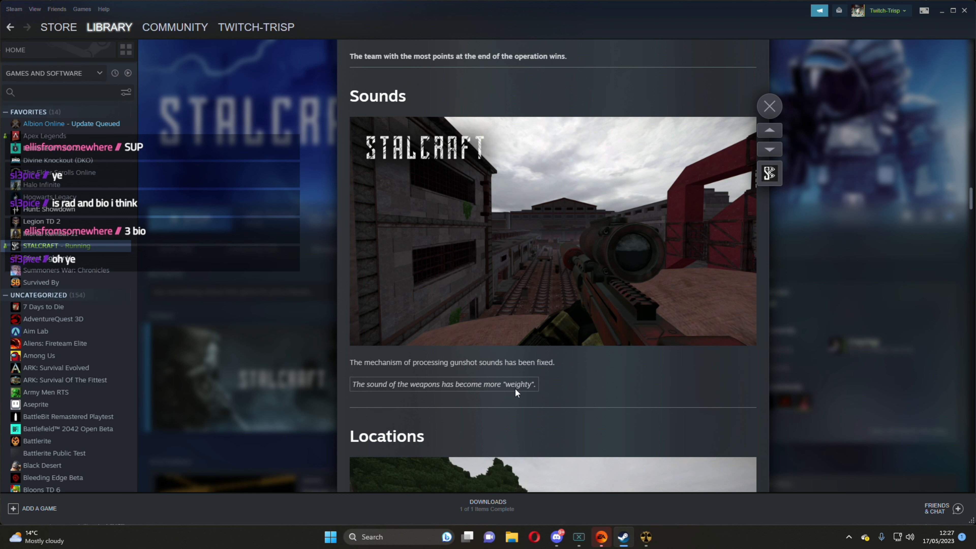
# Scroll the patch notes through the Locations and Compensations sections
pyautogui.scroll(-3)
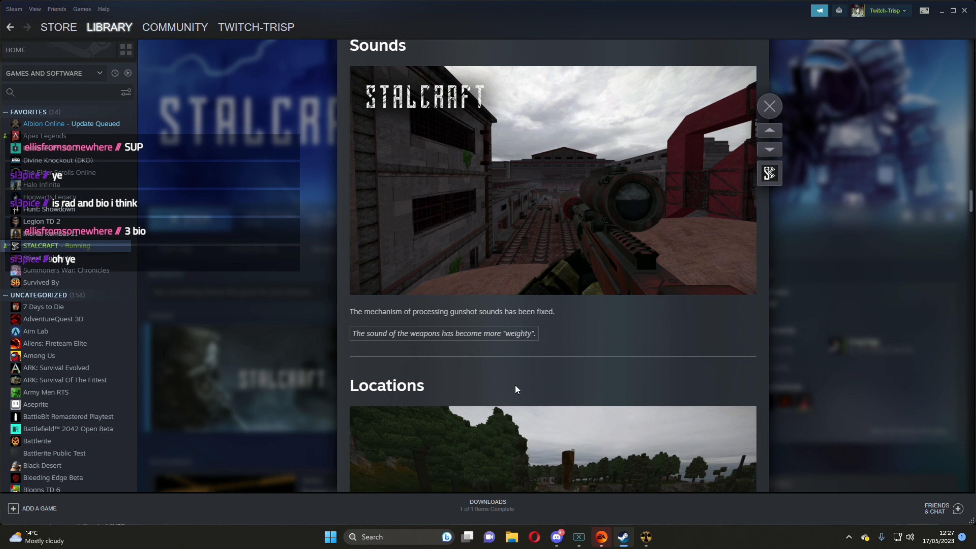
pyautogui.scroll(-3)
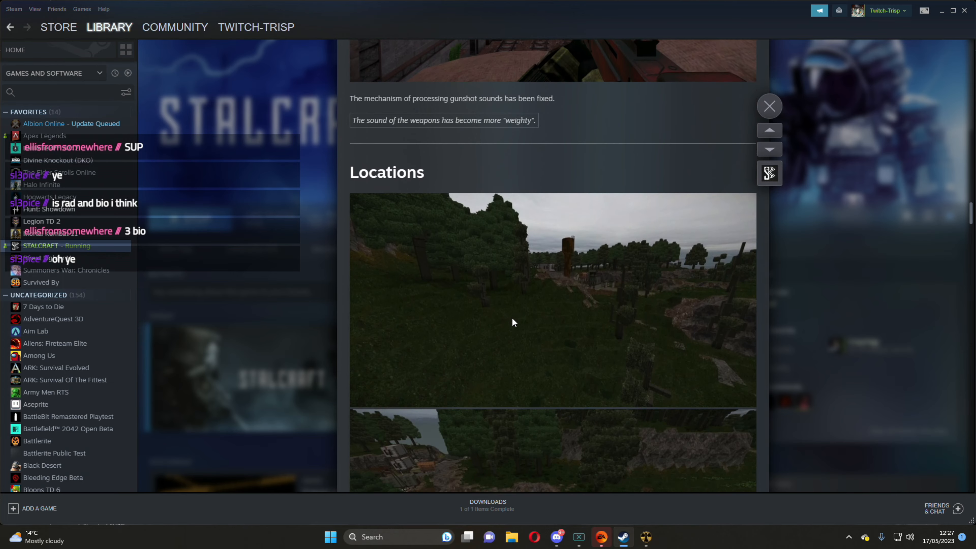
pyautogui.scroll(-3)
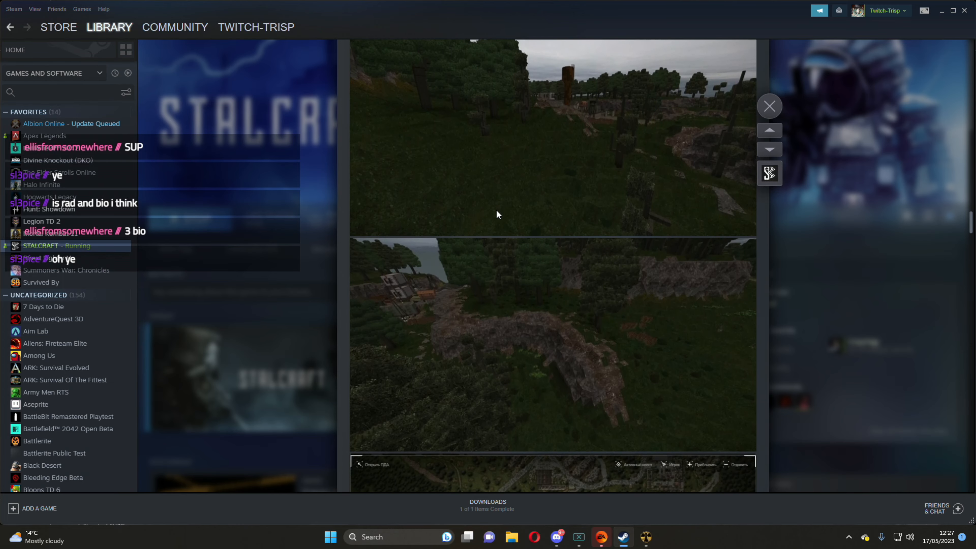
pyautogui.scroll(-3)
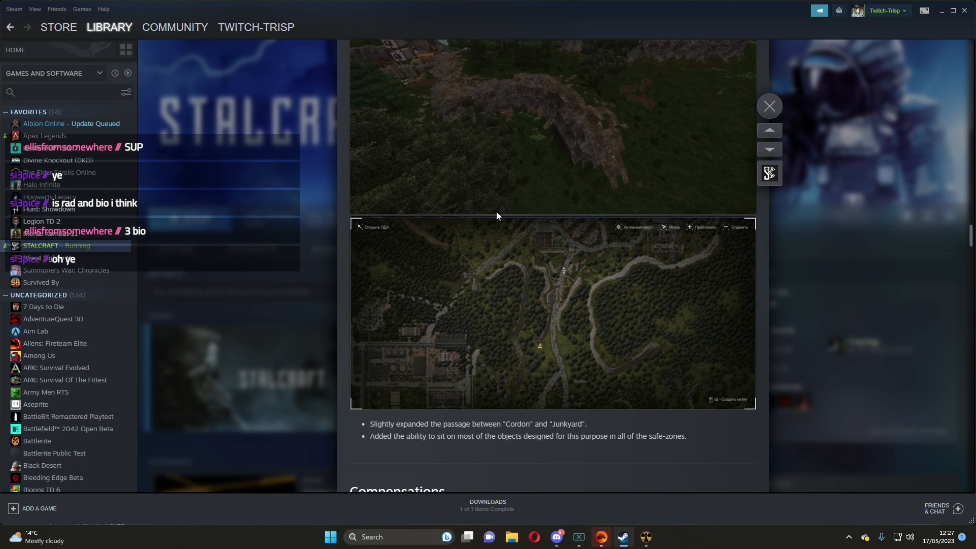
pyautogui.scroll(-3)
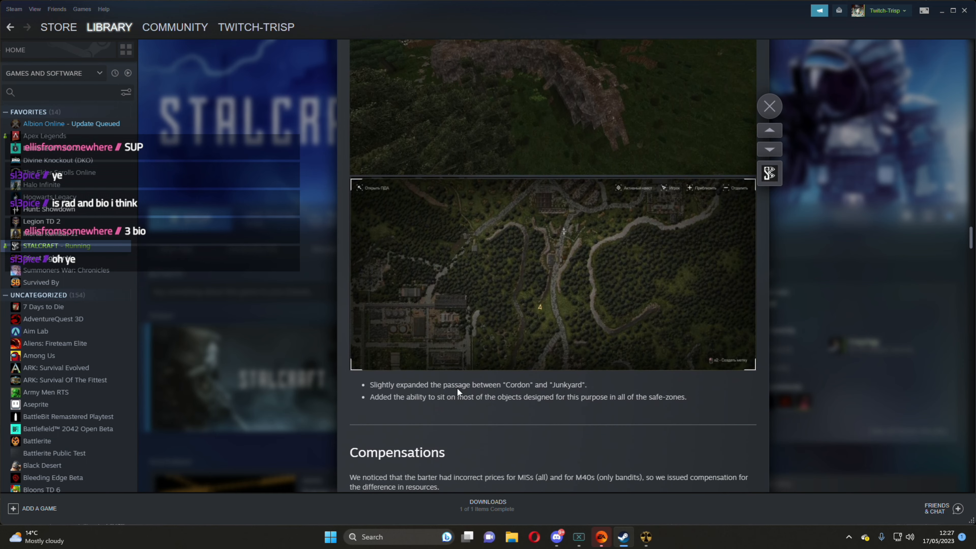
pyautogui.moveTo(582, 394)
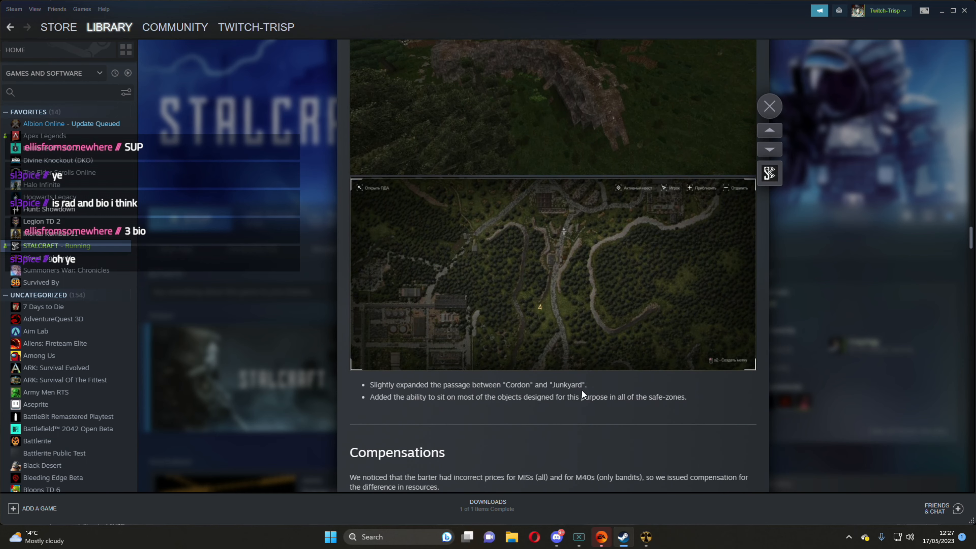
pyautogui.moveTo(467, 409)
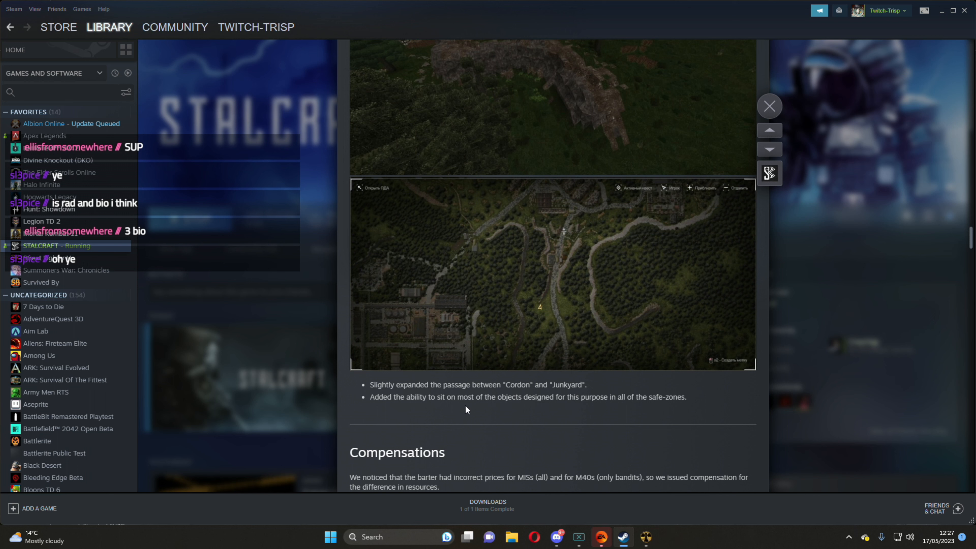
pyautogui.moveTo(536, 406)
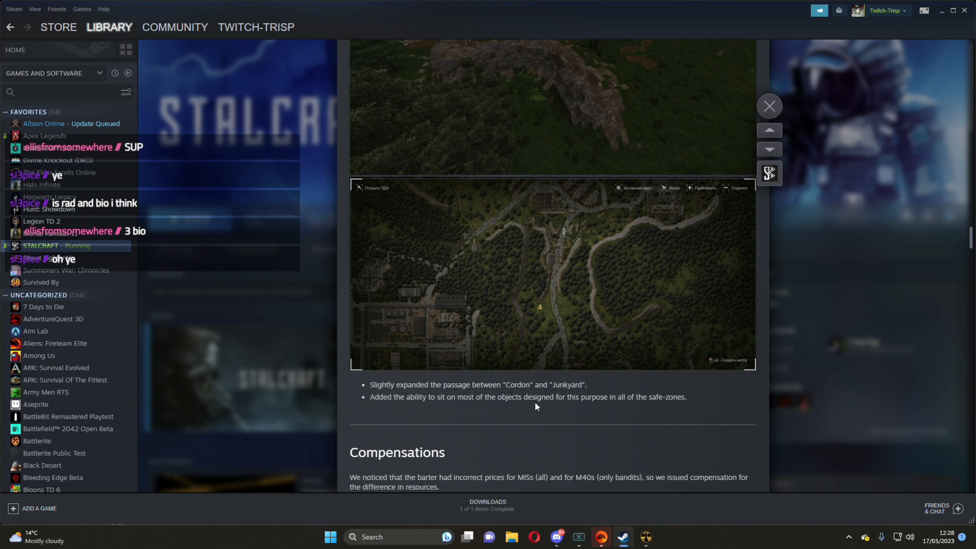
pyautogui.moveTo(483, 405)
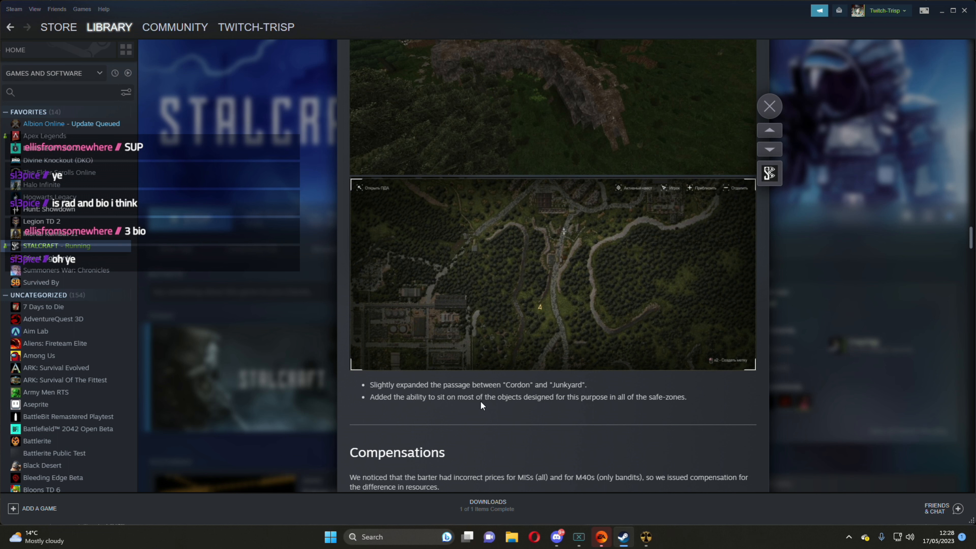
pyautogui.moveTo(494, 340)
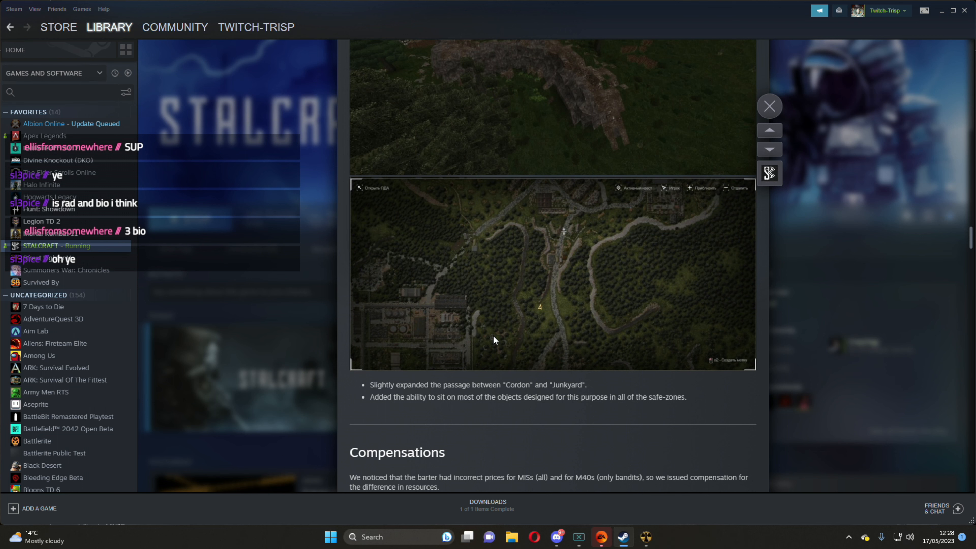
pyautogui.moveTo(436, 396)
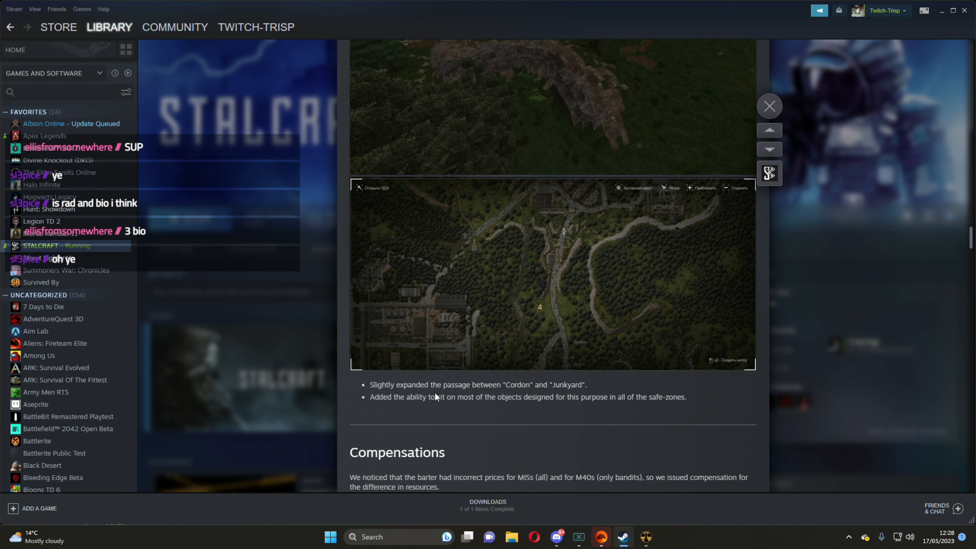
pyautogui.scroll(-3)
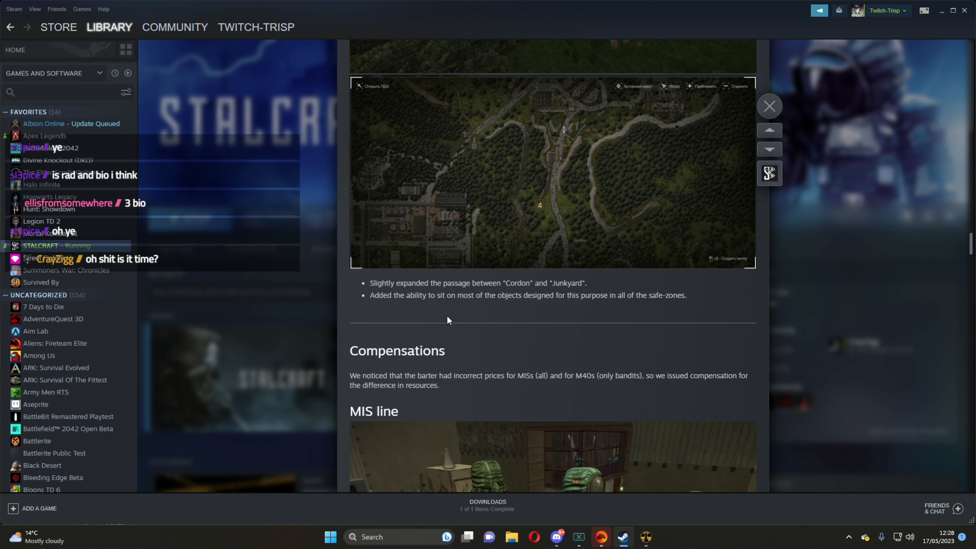
pyautogui.moveTo(427, 364)
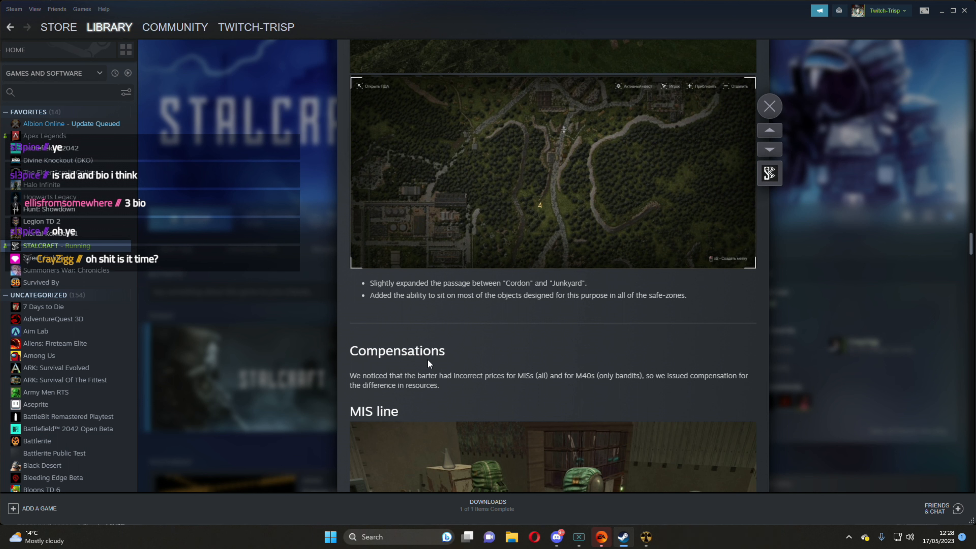
pyautogui.moveTo(444, 385)
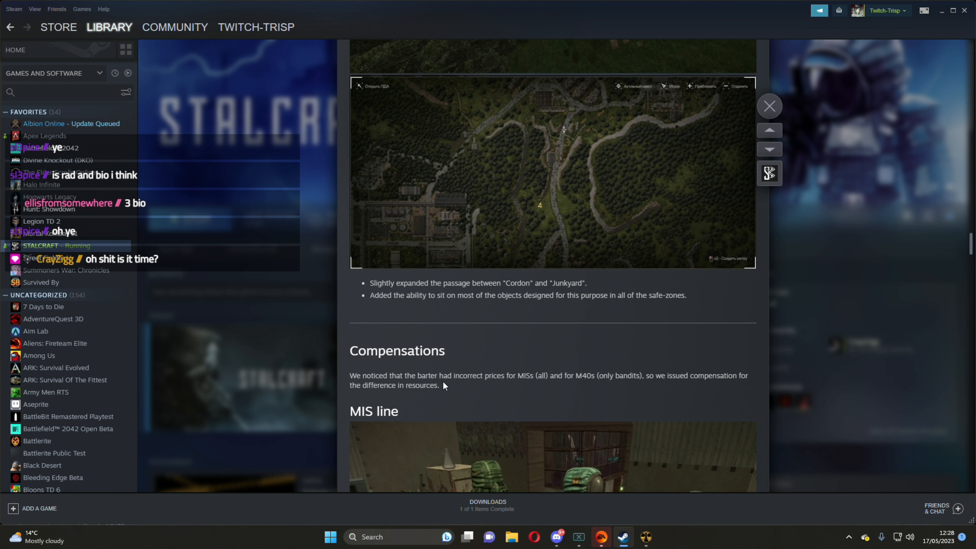
pyautogui.moveTo(514, 385)
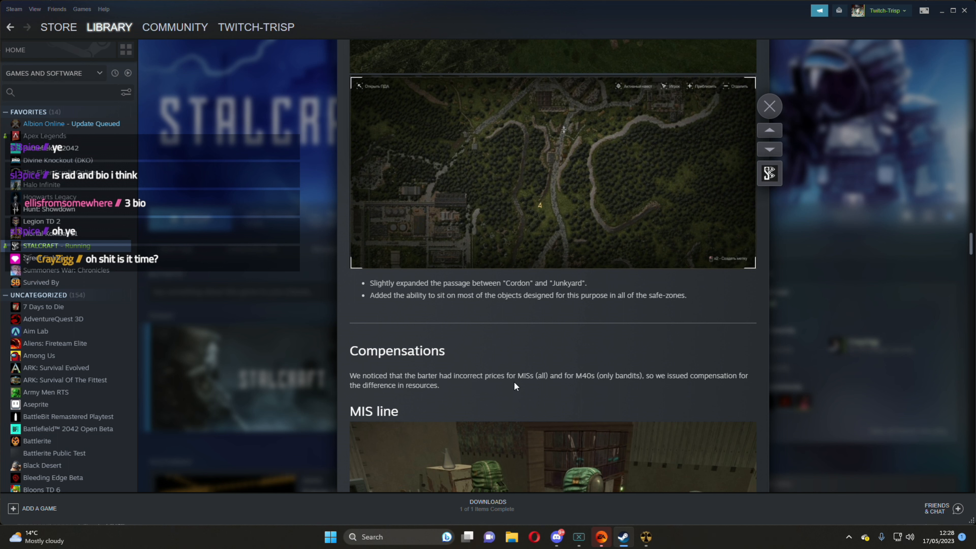
pyautogui.moveTo(565, 386)
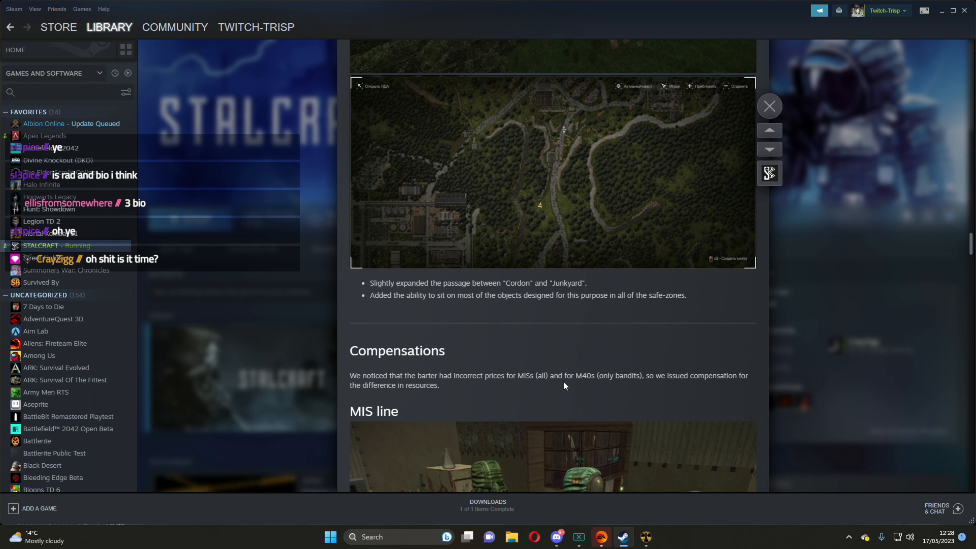
pyautogui.moveTo(635, 386)
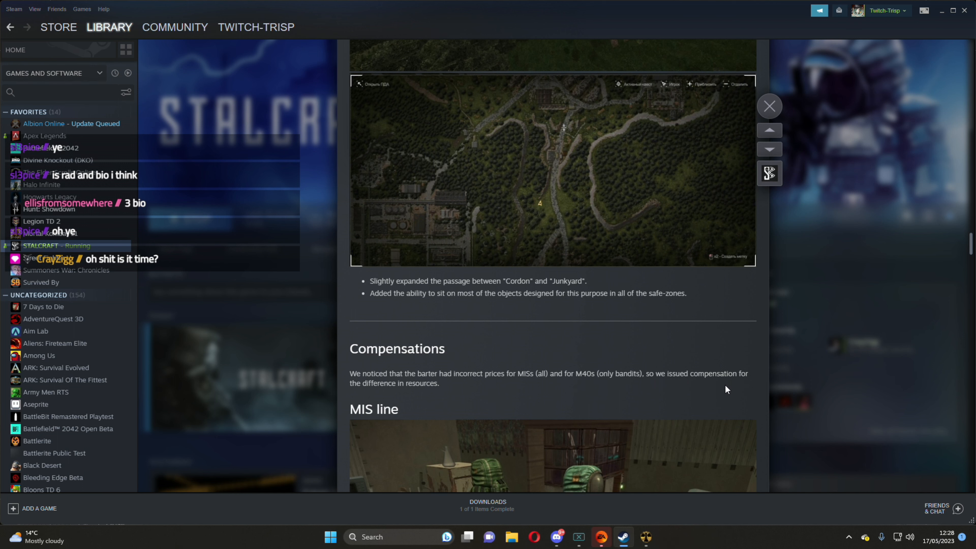
pyautogui.scroll(-3)
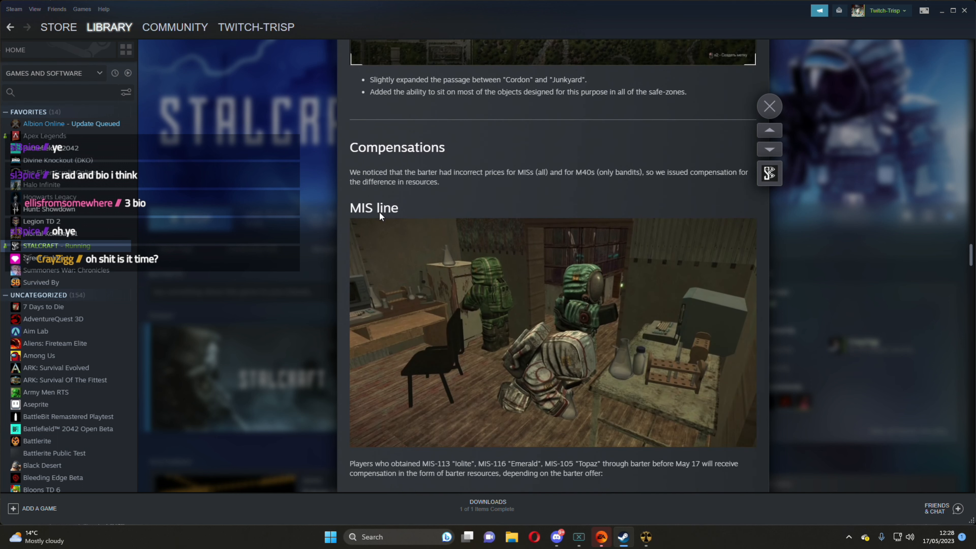
pyautogui.scroll(-3)
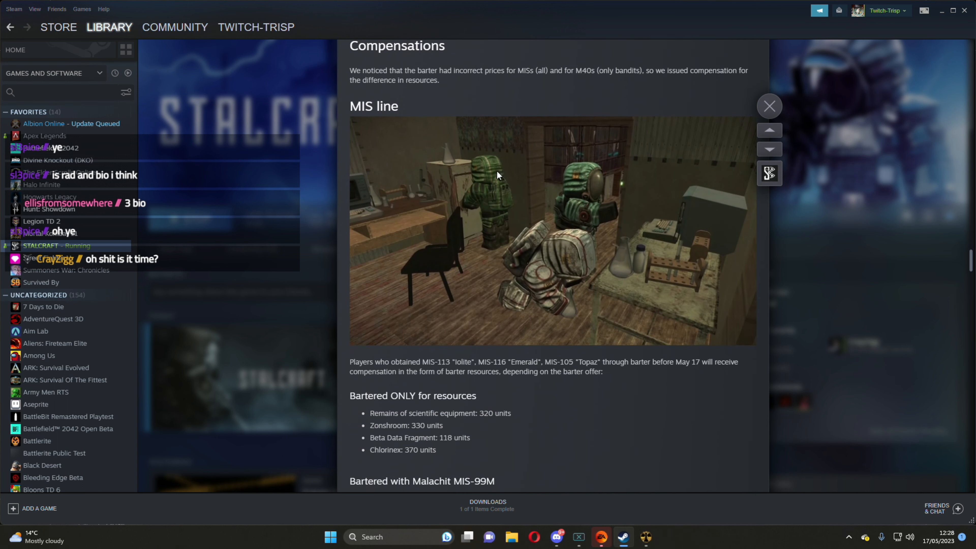
# Continue scrolling past the M40A5 section down to Quests and Gear upgrade
pyautogui.scroll(-3)
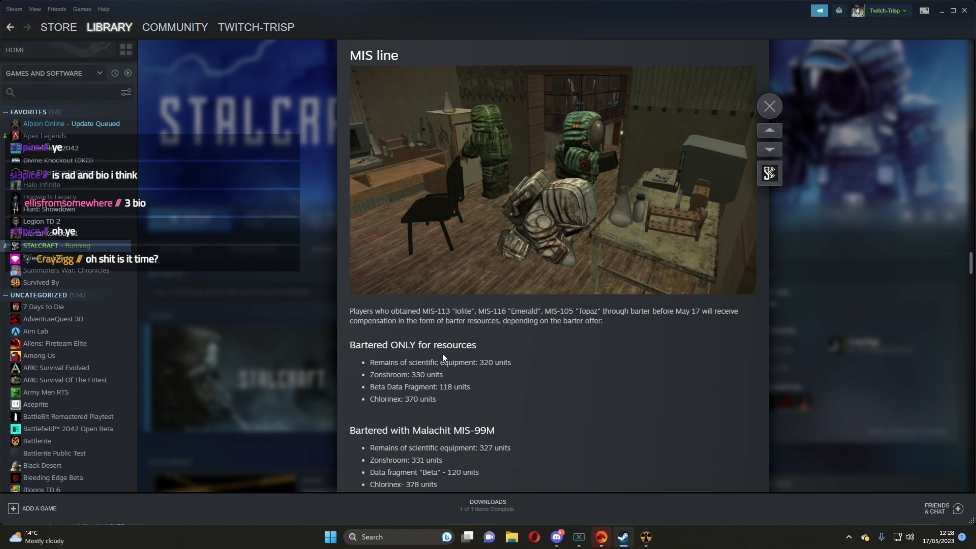
pyautogui.scroll(-3)
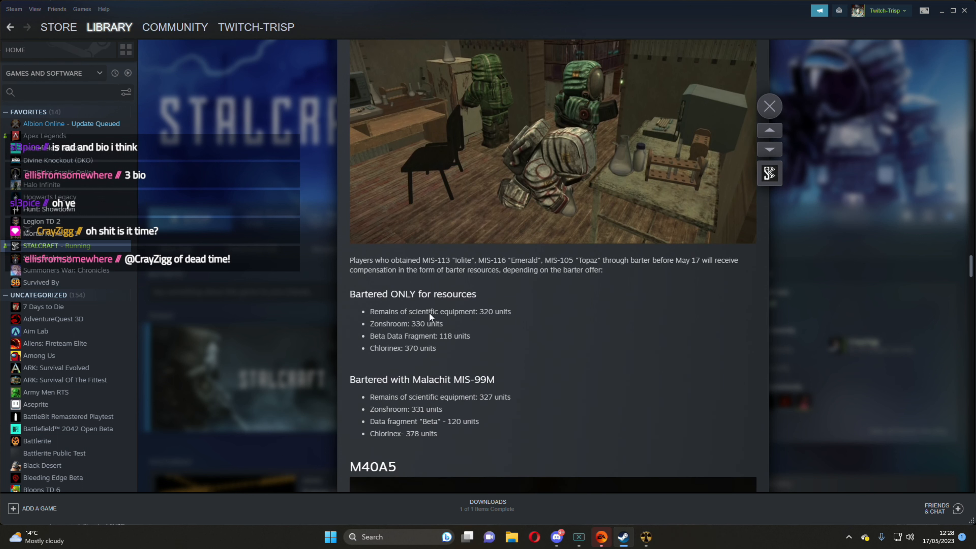
pyautogui.scroll(-3)
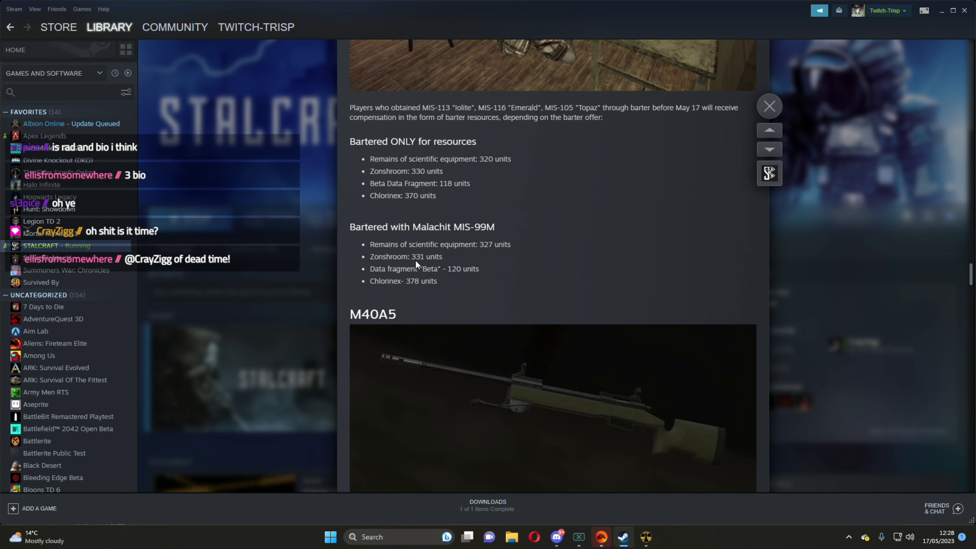
pyautogui.moveTo(392, 246)
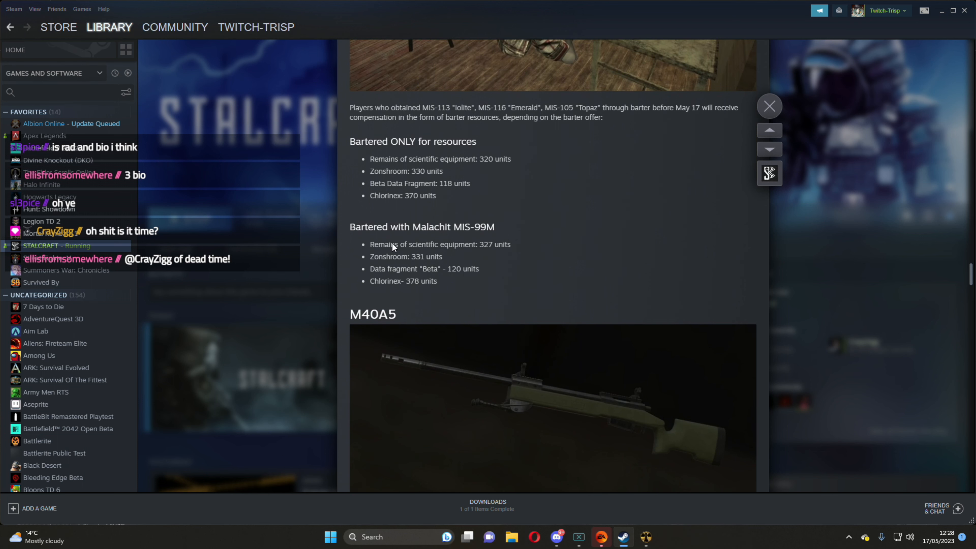
pyautogui.moveTo(413, 254)
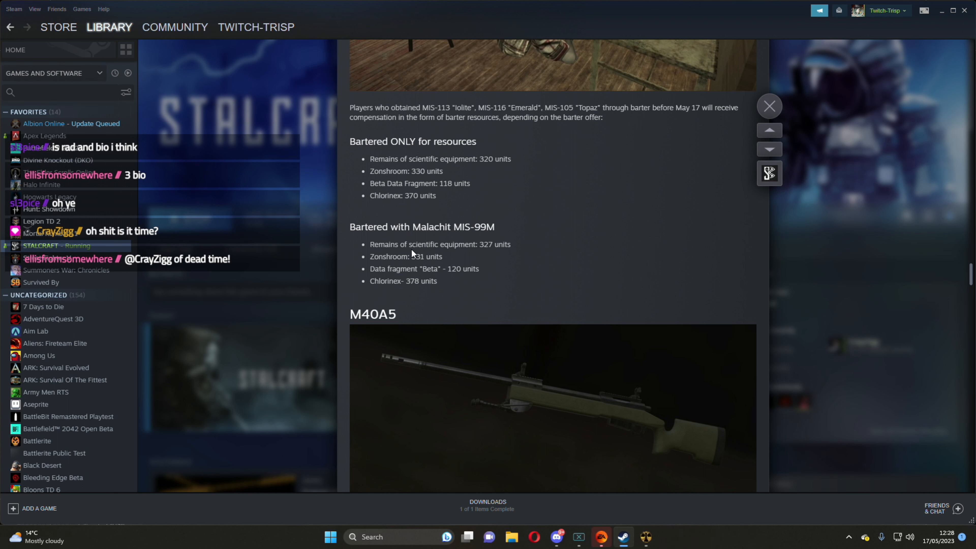
pyautogui.scroll(-3)
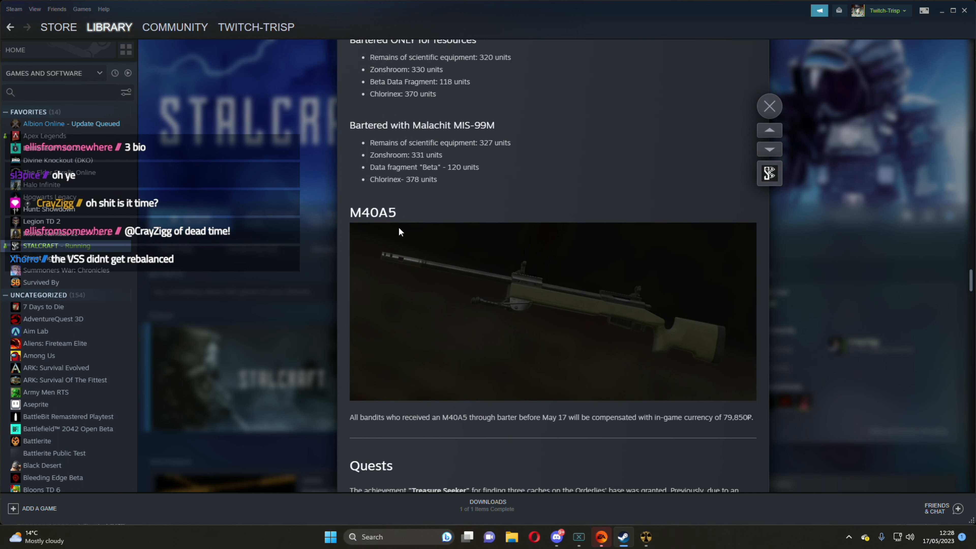
pyautogui.scroll(-3)
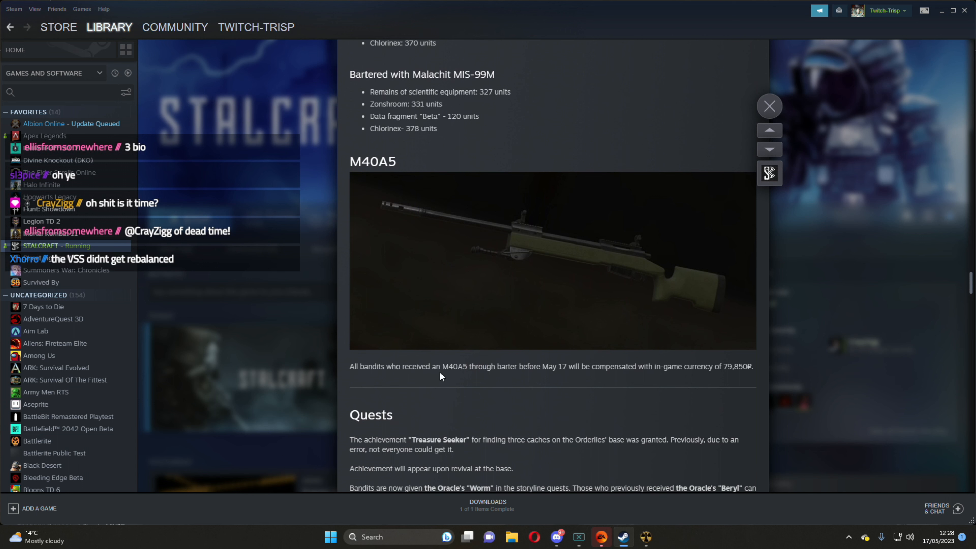
pyautogui.moveTo(471, 370)
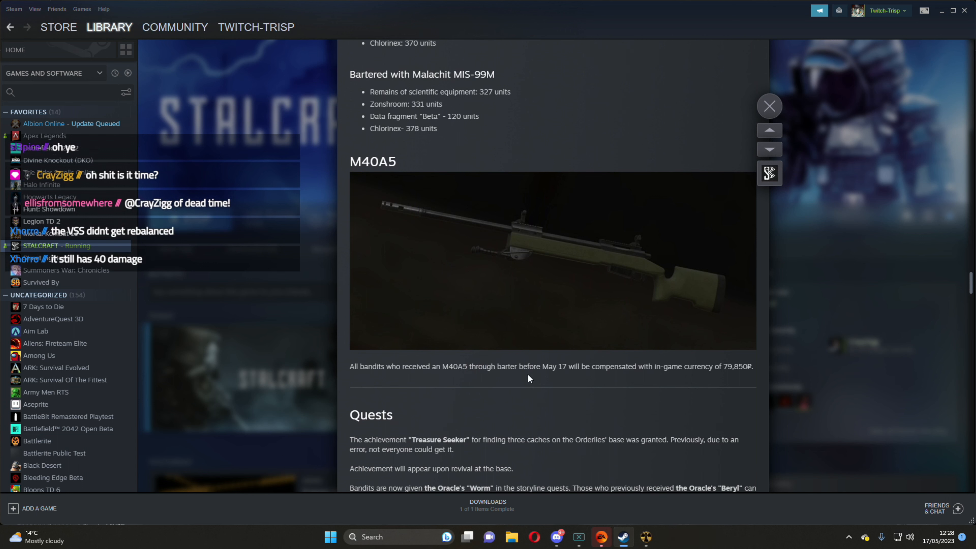
pyautogui.moveTo(587, 379)
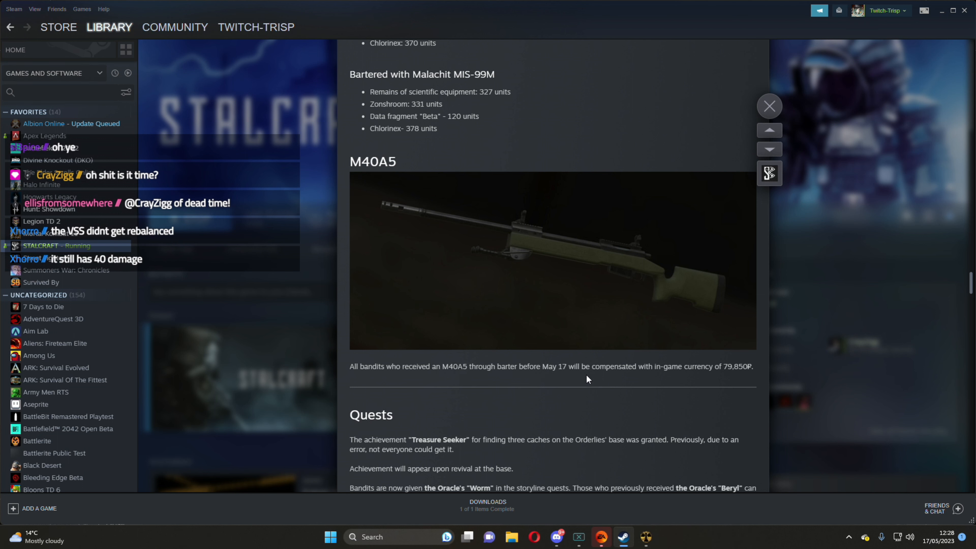
pyautogui.scroll(-3)
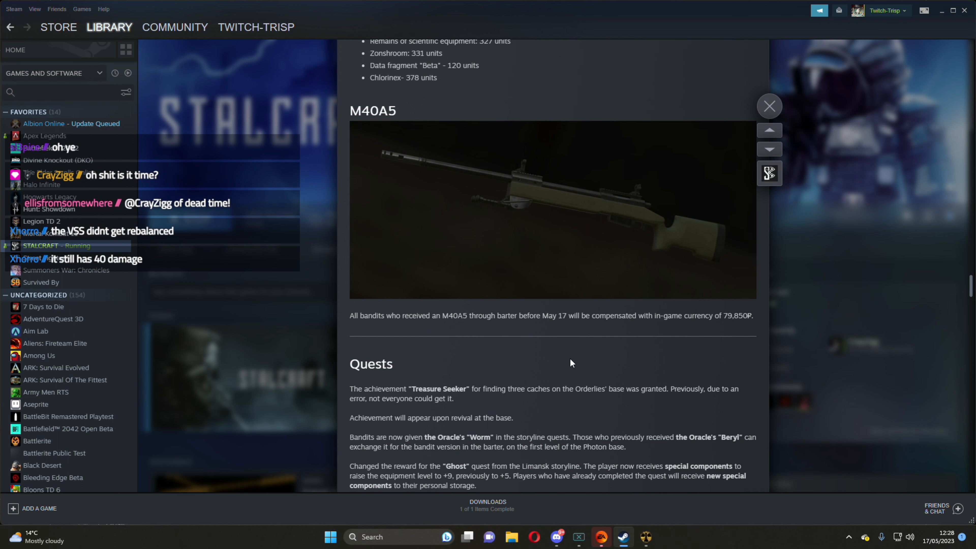
pyautogui.scroll(-3)
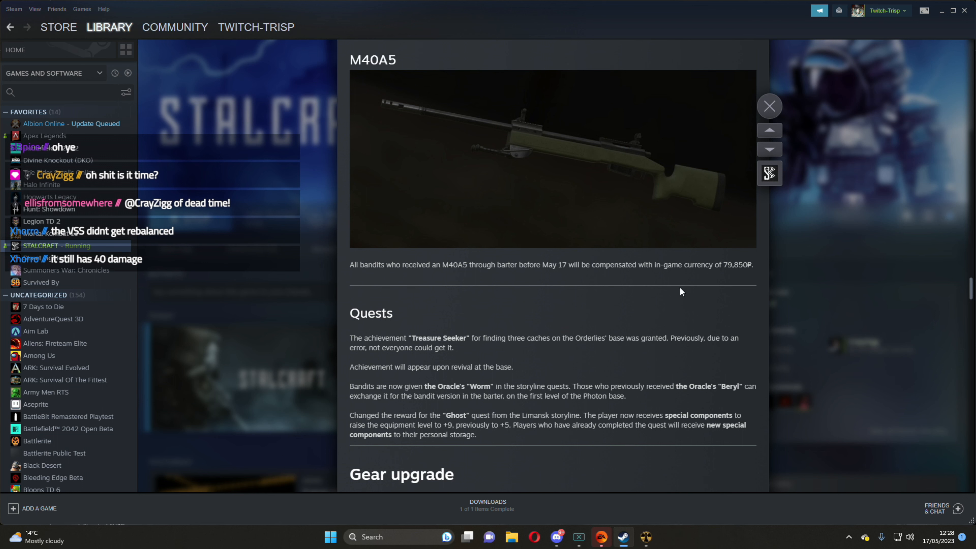
pyautogui.scroll(-3)
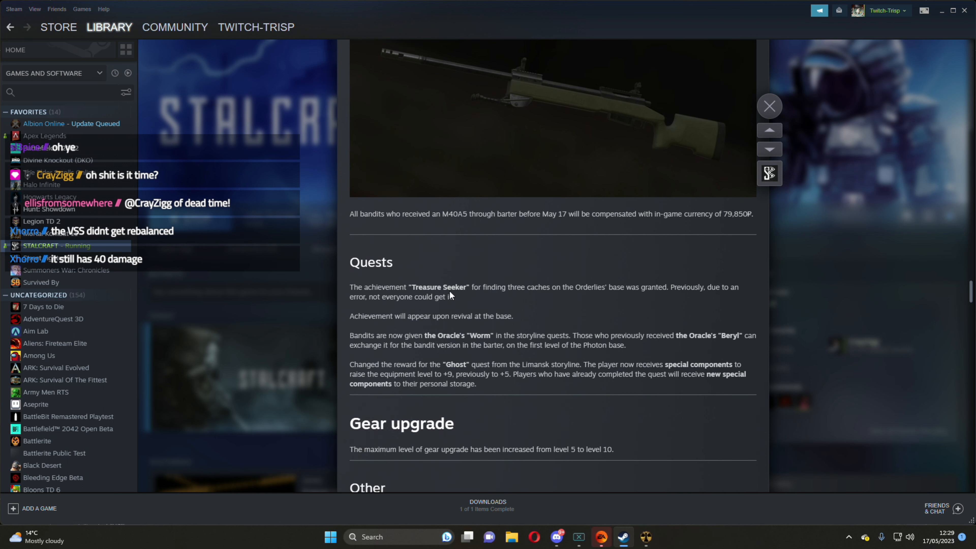
pyautogui.moveTo(449, 295)
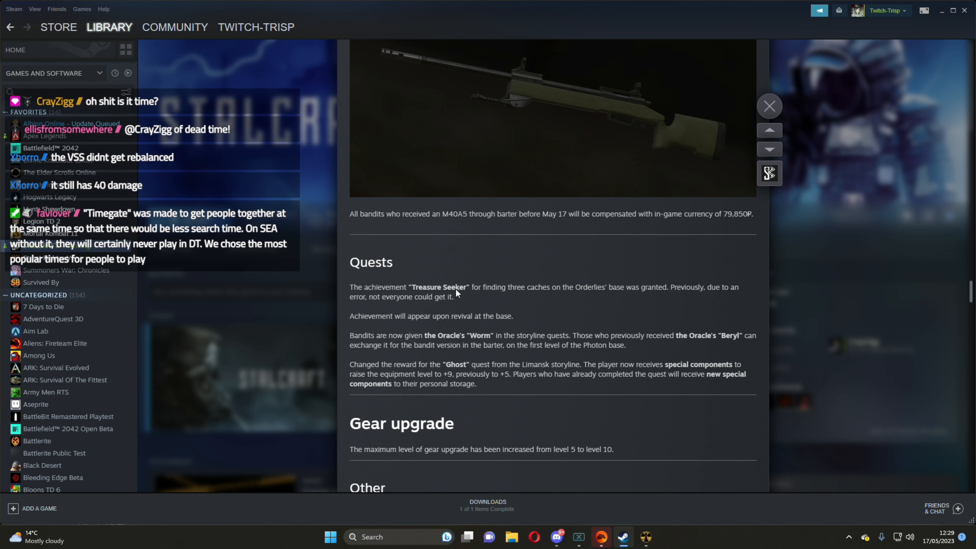
pyautogui.moveTo(442, 294)
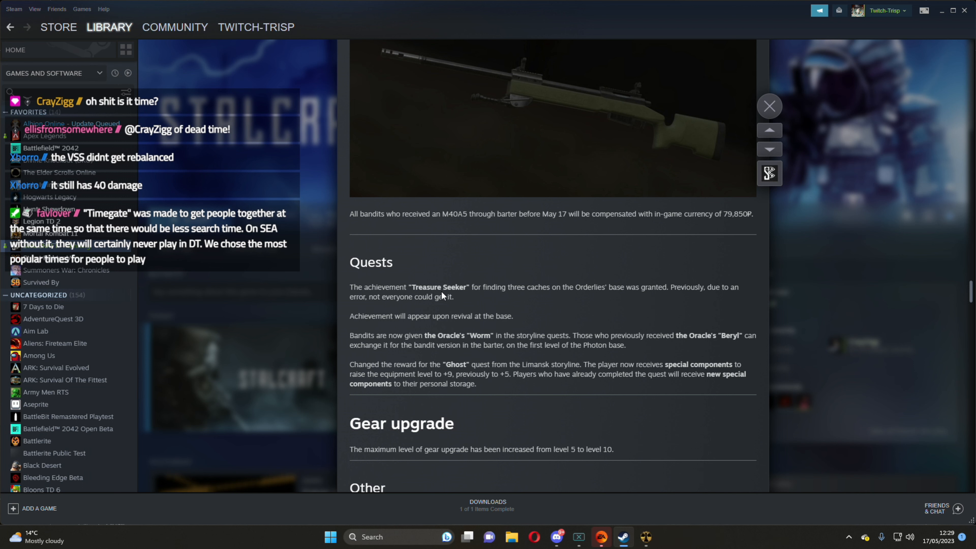
pyautogui.moveTo(446, 297)
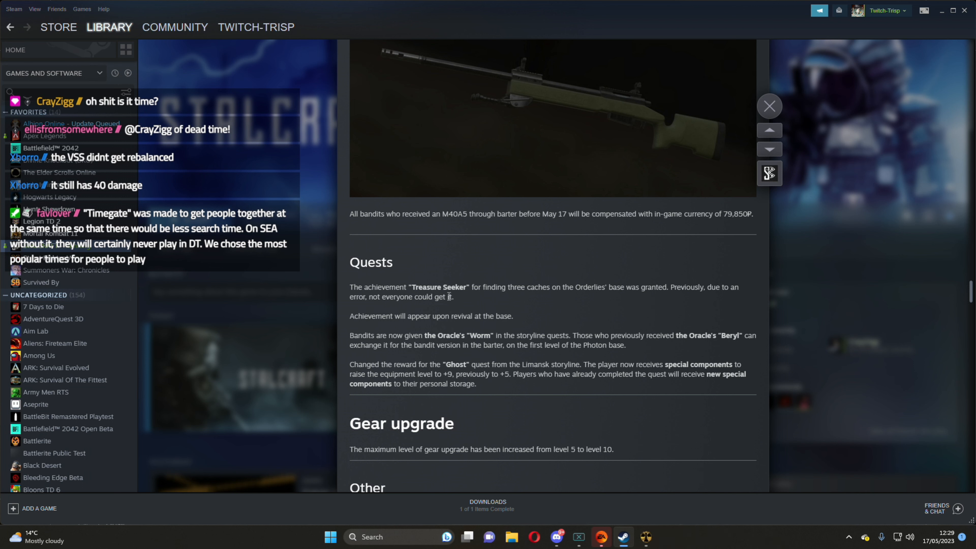
pyautogui.moveTo(502, 301)
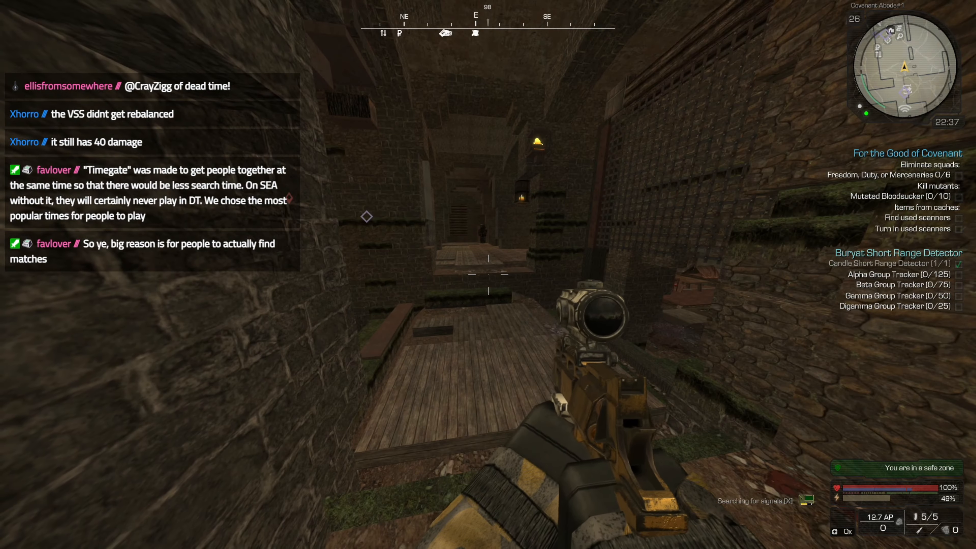
pyautogui.press('Escape')
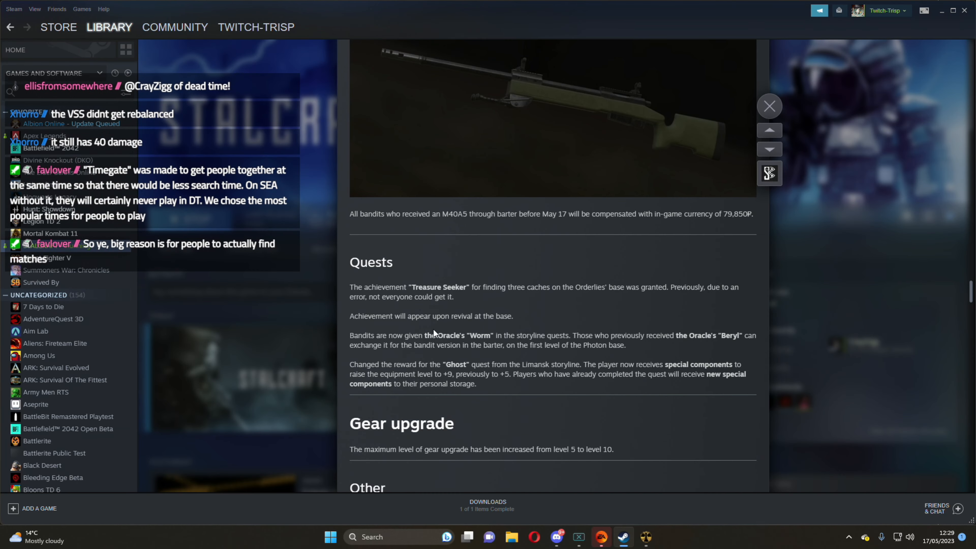
pyautogui.moveTo(459, 342)
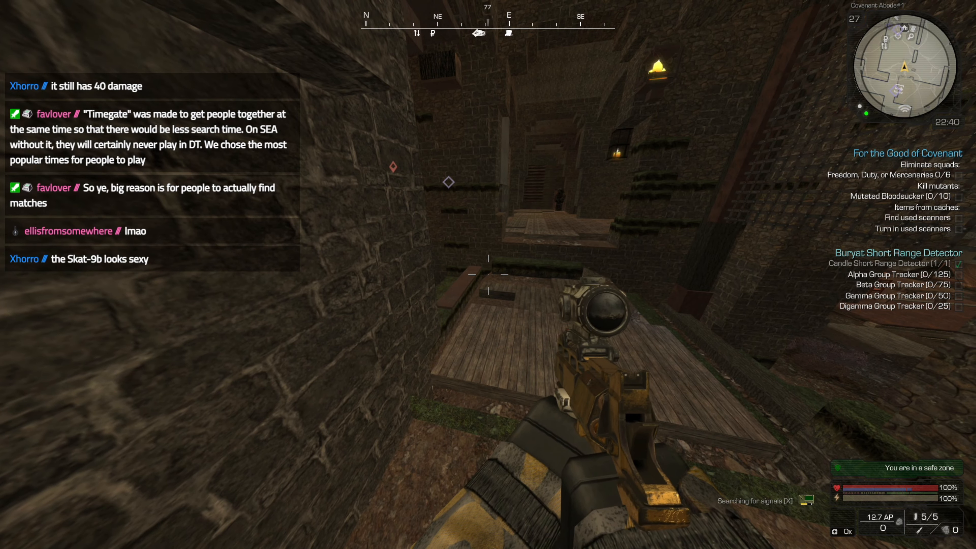
pyautogui.moveTo(488, 274)
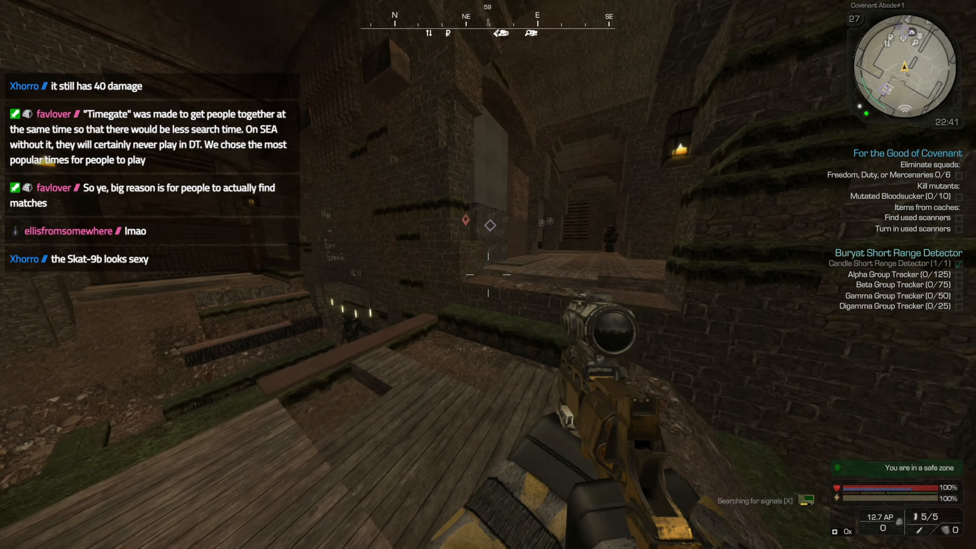
pyautogui.moveTo(488, 274)
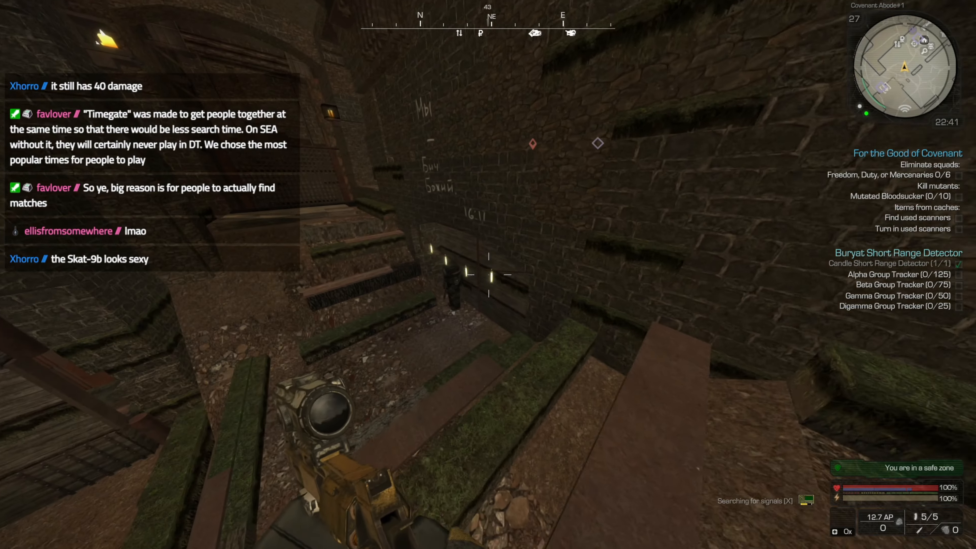
pyautogui.moveTo(488, 274)
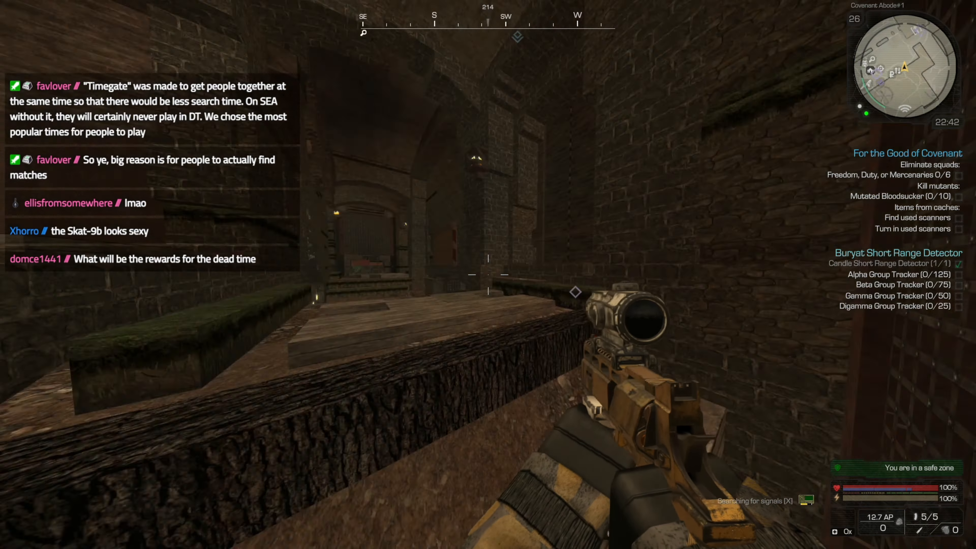
pyautogui.press('Escape')
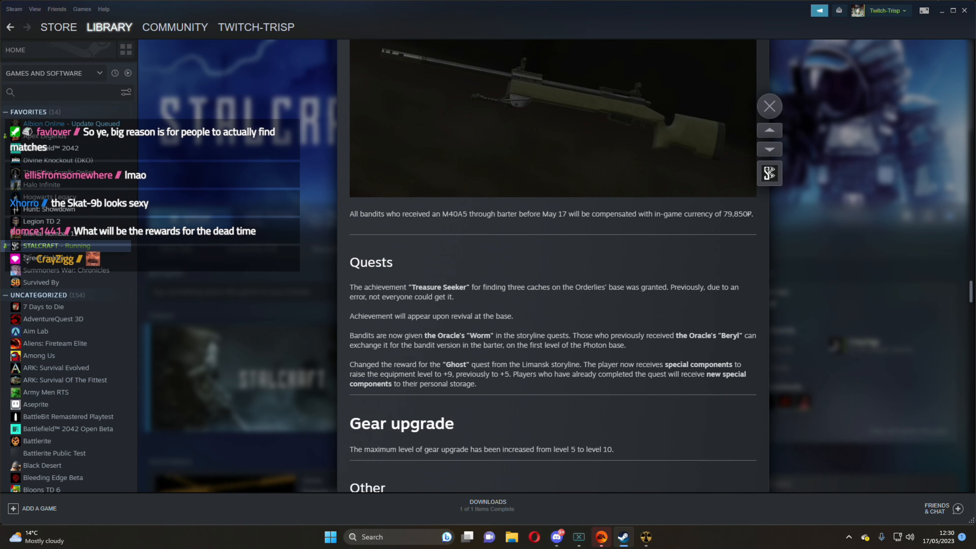
# Scroll slightly so the Other section heading appears below Gear upgrade
pyautogui.scroll(-3)
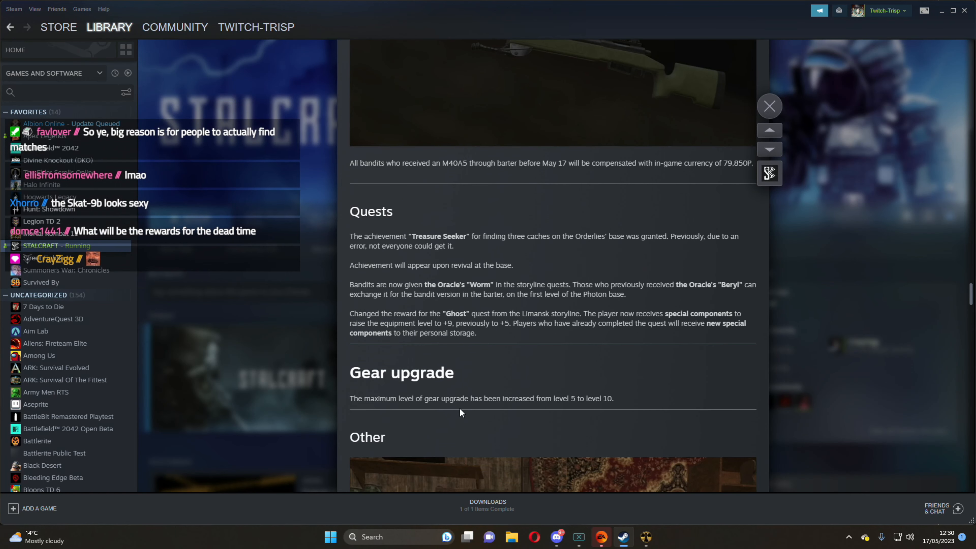
pyautogui.moveTo(498, 333)
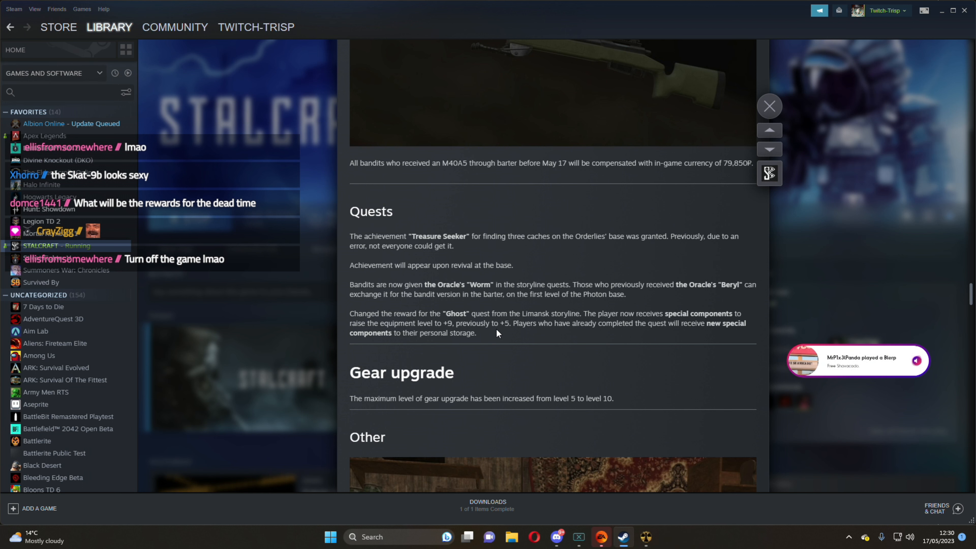
# Scroll to the patch notes' end, past the thematic merchant note to the closing thank-you
pyautogui.scroll(-3)
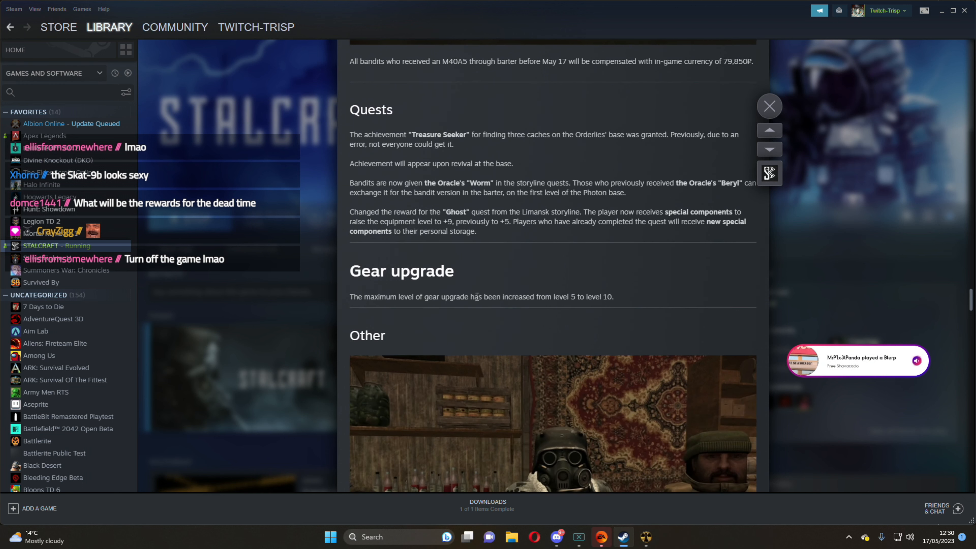
pyautogui.moveTo(417, 309)
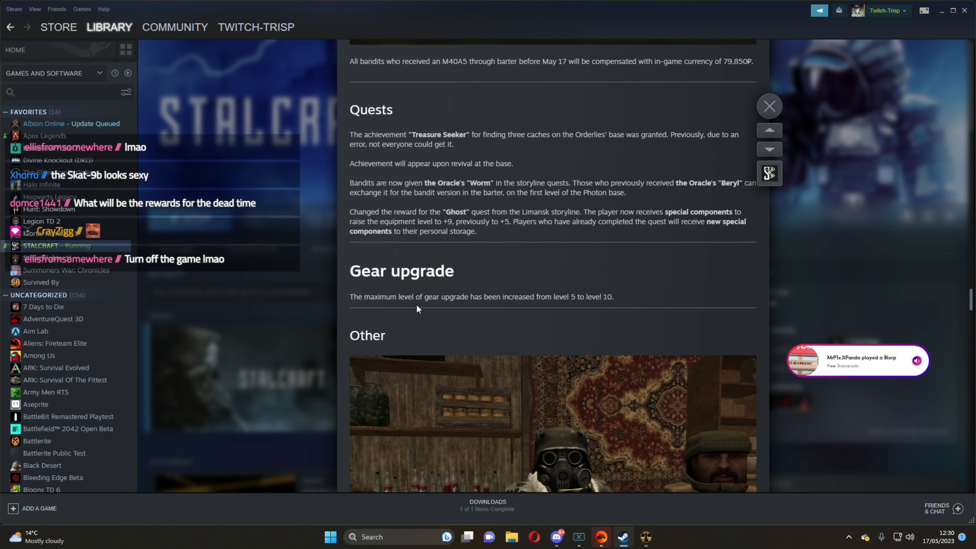
pyautogui.moveTo(408, 310)
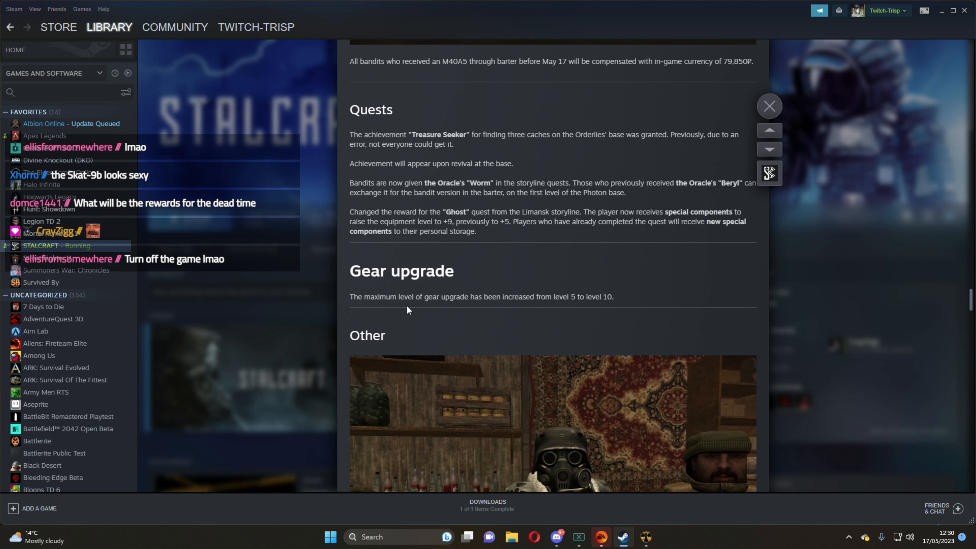
pyautogui.moveTo(488, 308)
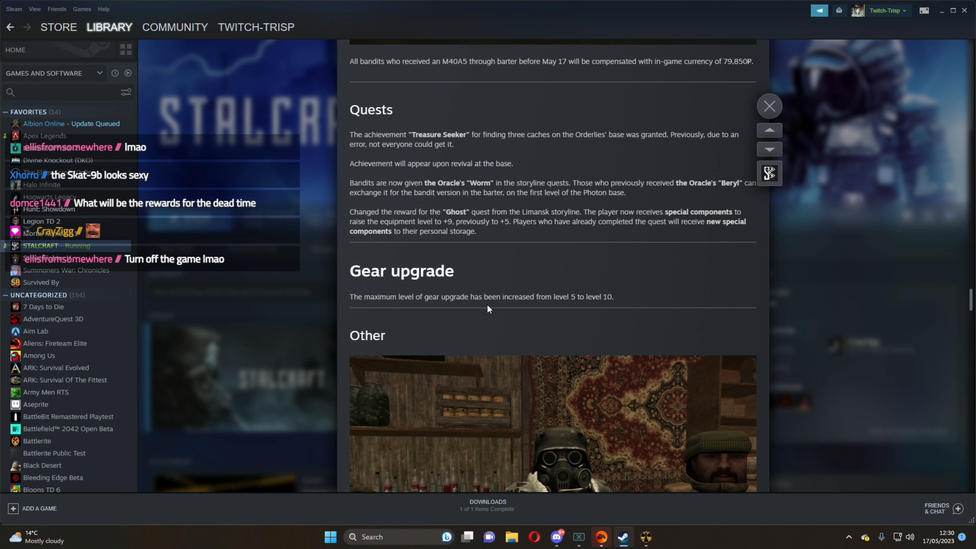
pyautogui.scroll(-3)
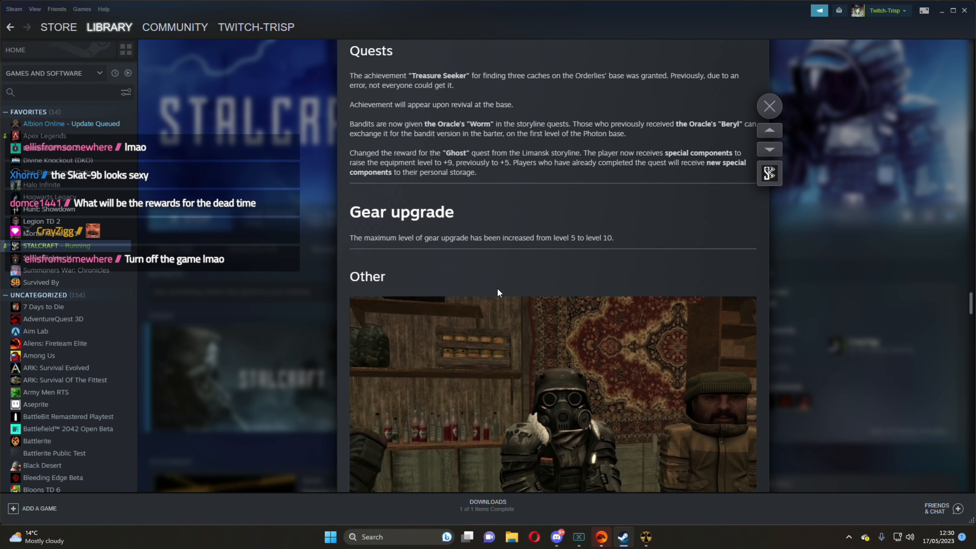
pyautogui.scroll(-3)
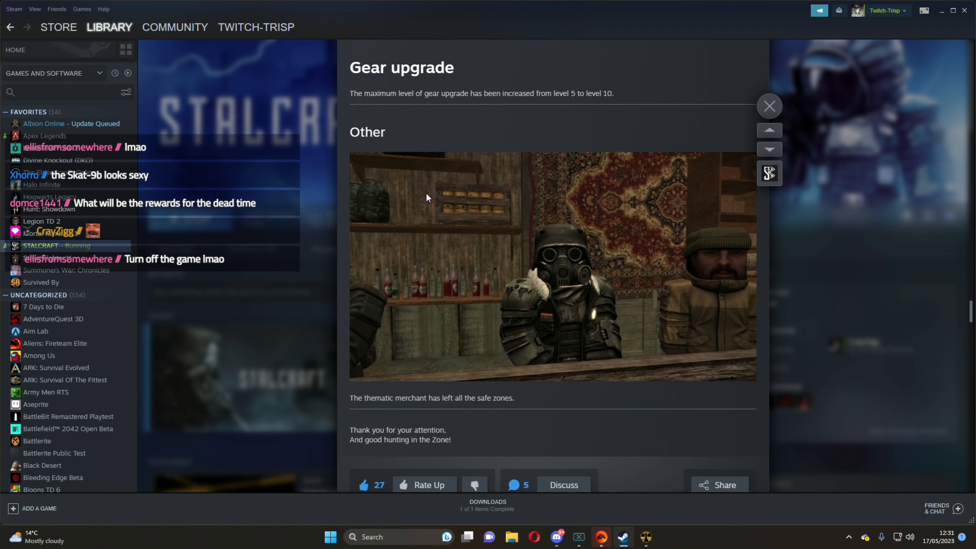
pyautogui.moveTo(436, 340)
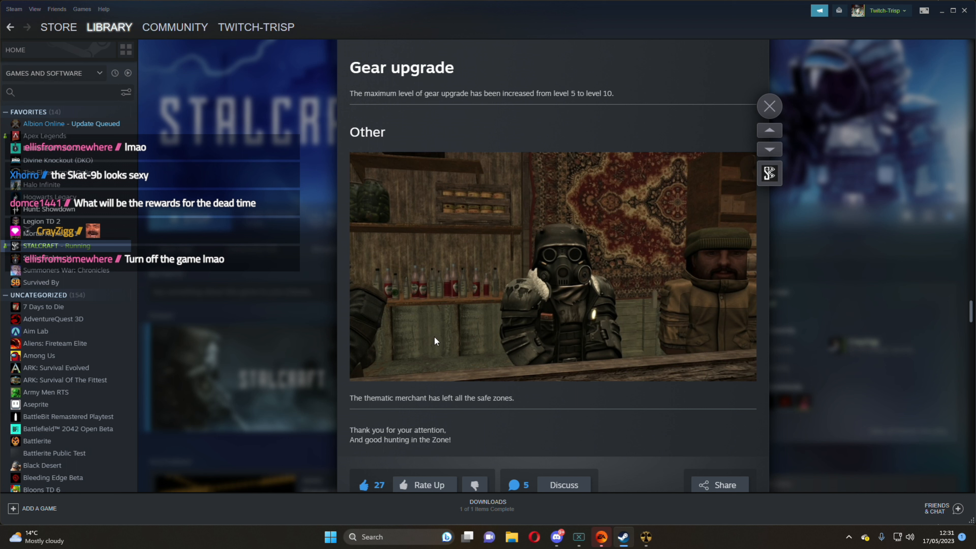
pyautogui.moveTo(454, 293)
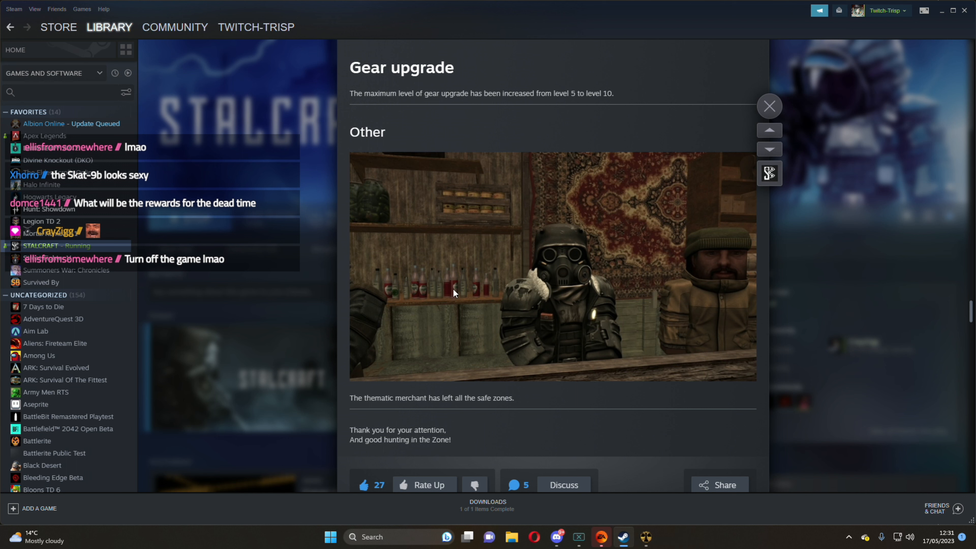
pyautogui.moveTo(651, 526)
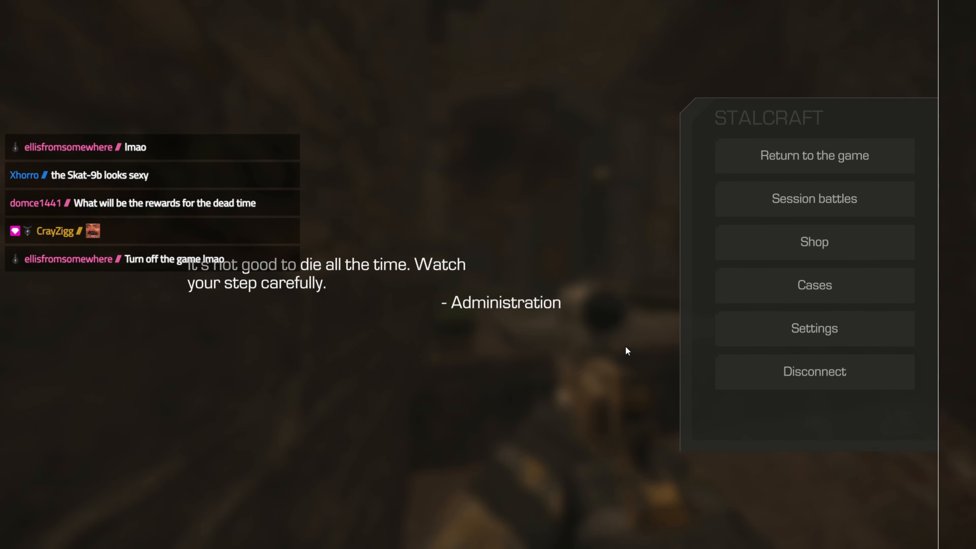
# Return to the game and bring up the Dead Time event panel showing 4 hr 28 min until opening
pyautogui.click(813, 156)
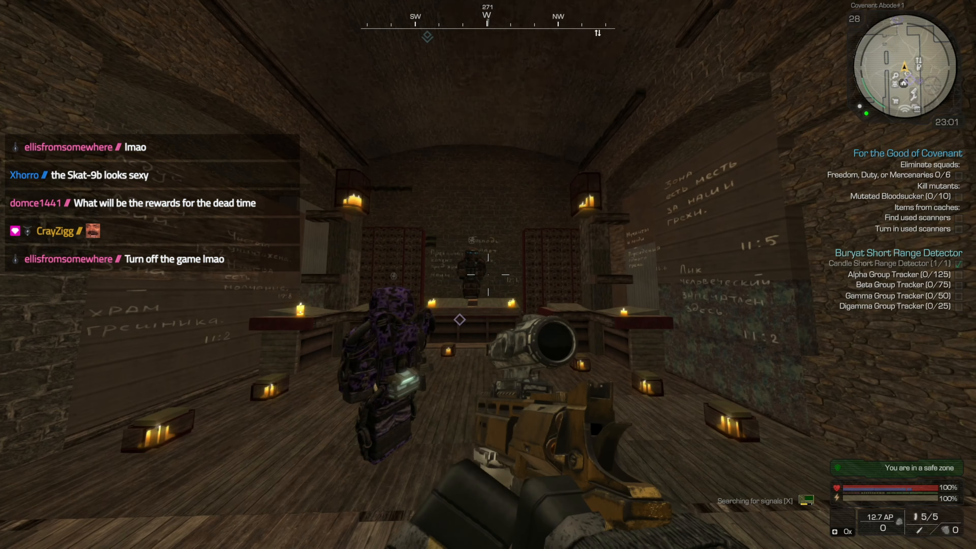
pyautogui.press('Escape')
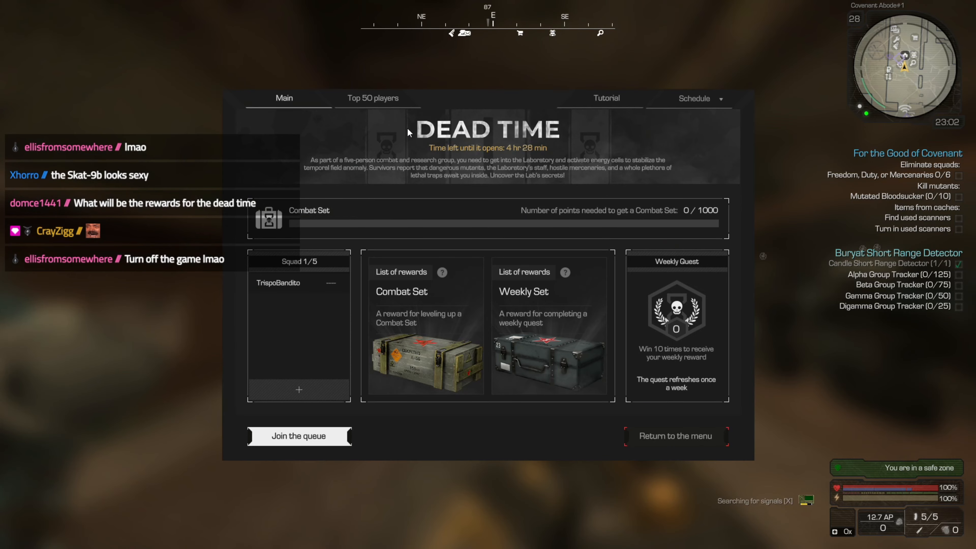
pyautogui.moveTo(711, 214)
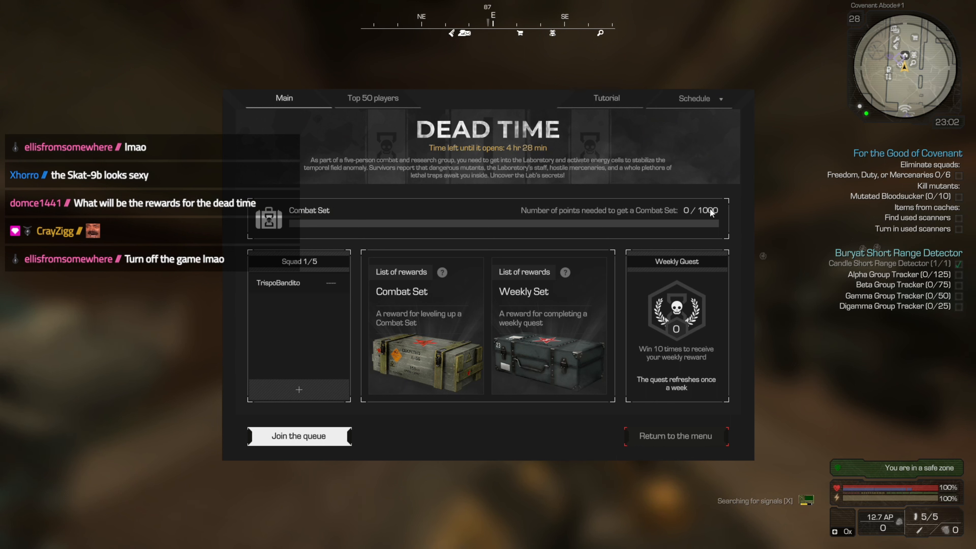
pyautogui.moveTo(521, 156)
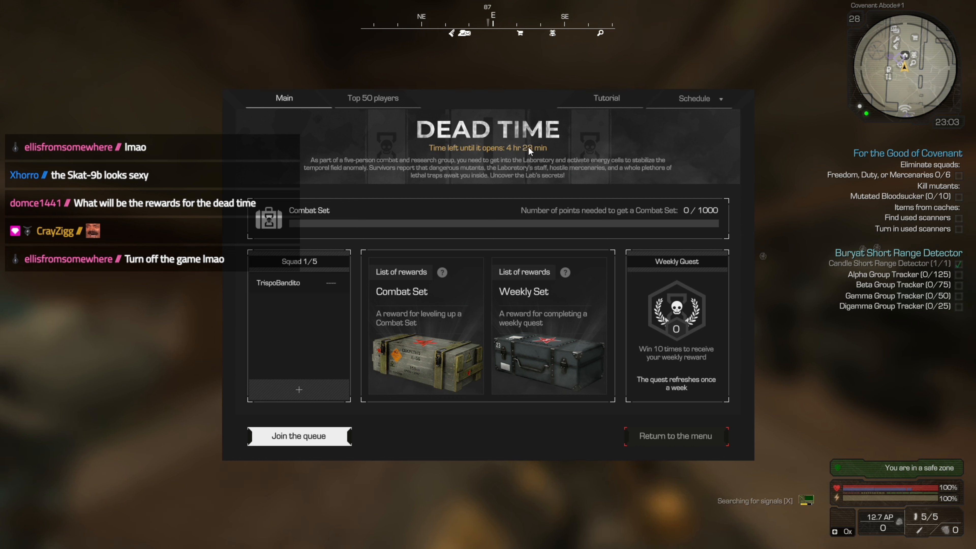
pyautogui.moveTo(561, 157)
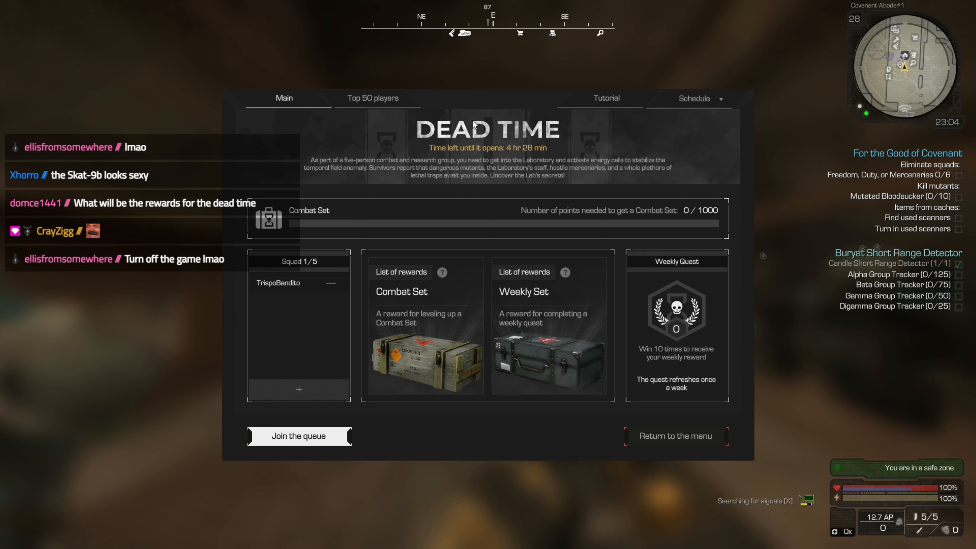
# View the Dead Time Top 50 players ranking, start the tutorial video, then skip it back to gameplay
pyautogui.click(372, 98)
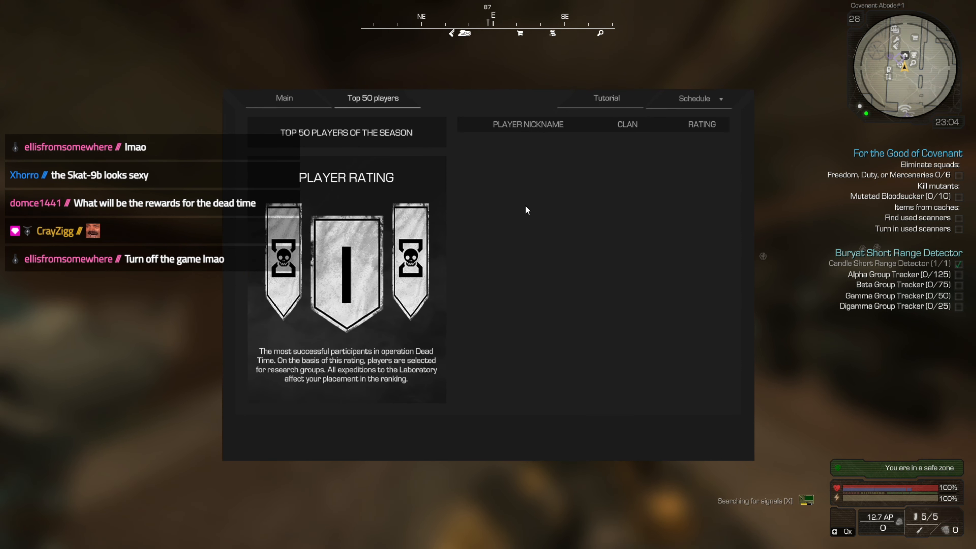
pyautogui.click(284, 97)
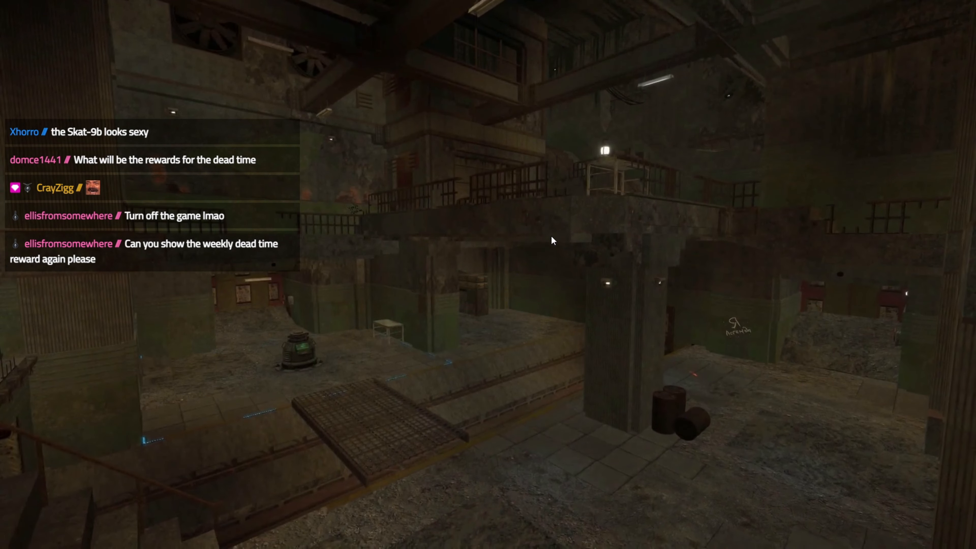
pyautogui.press('Escape')
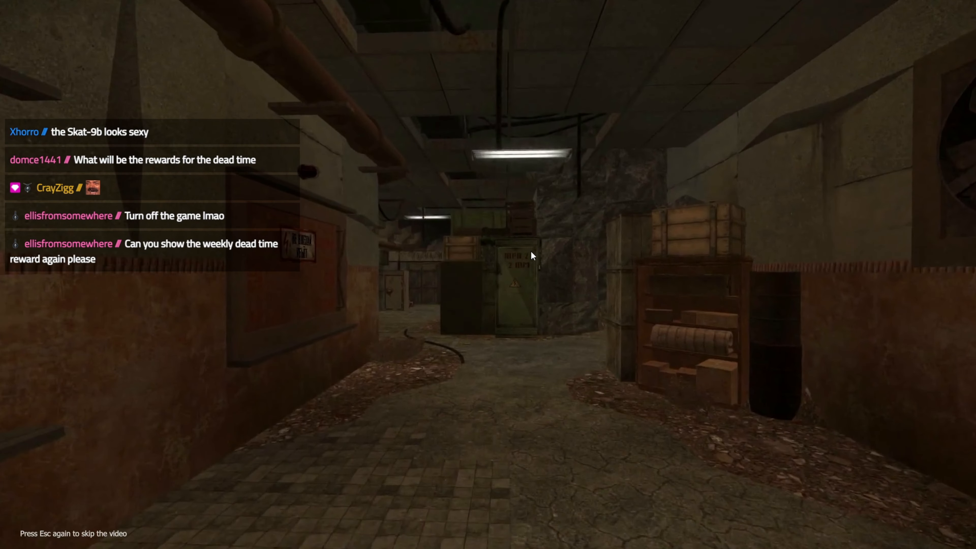
pyautogui.press('Escape')
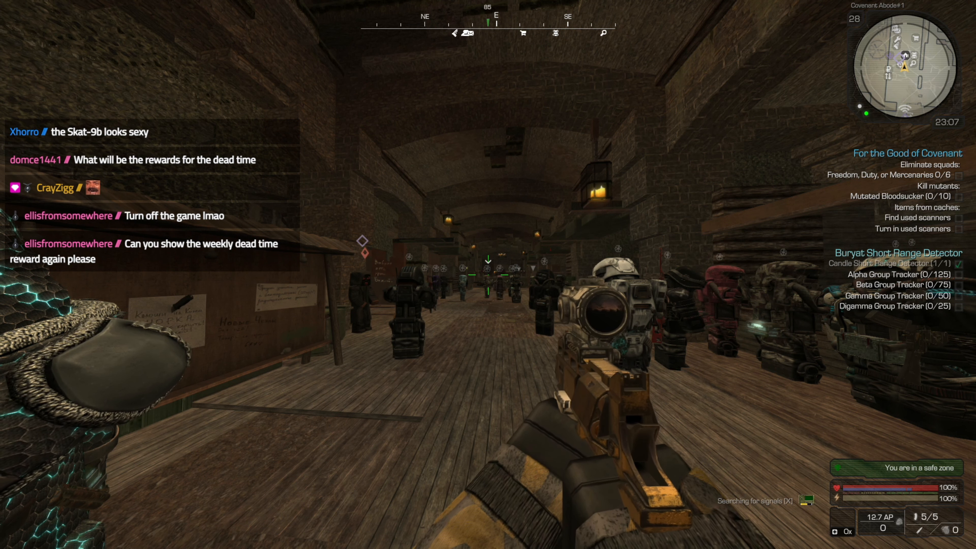